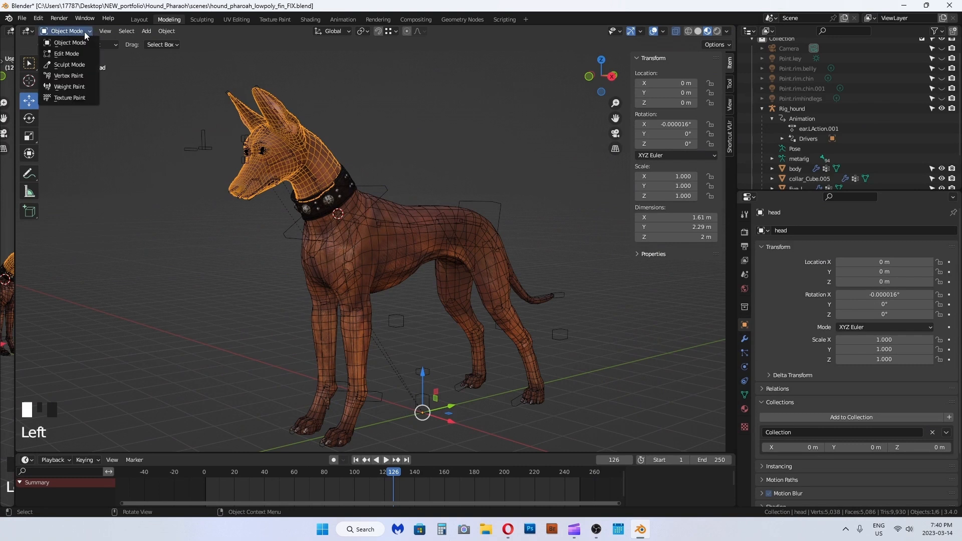
pyautogui.moveTo(85, 37)
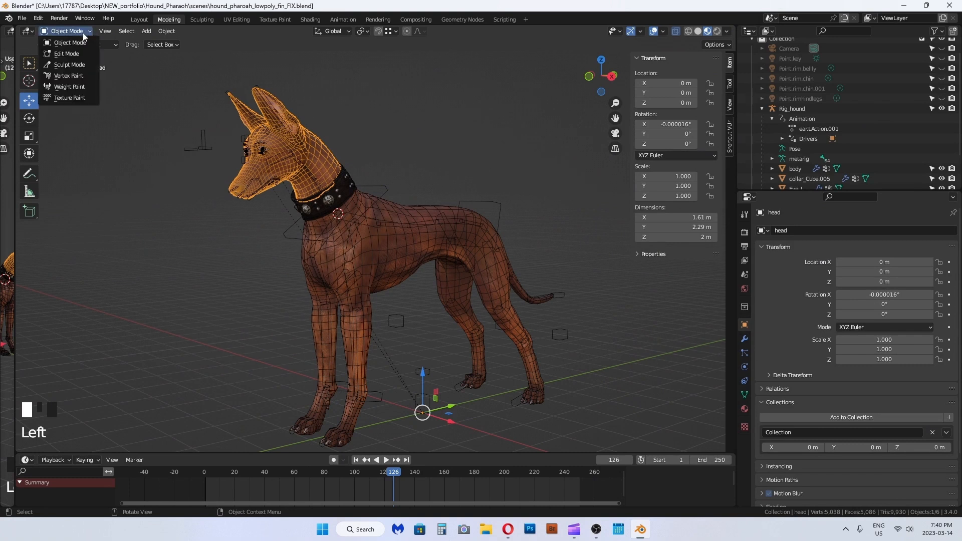
pyautogui.moveTo(69, 98)
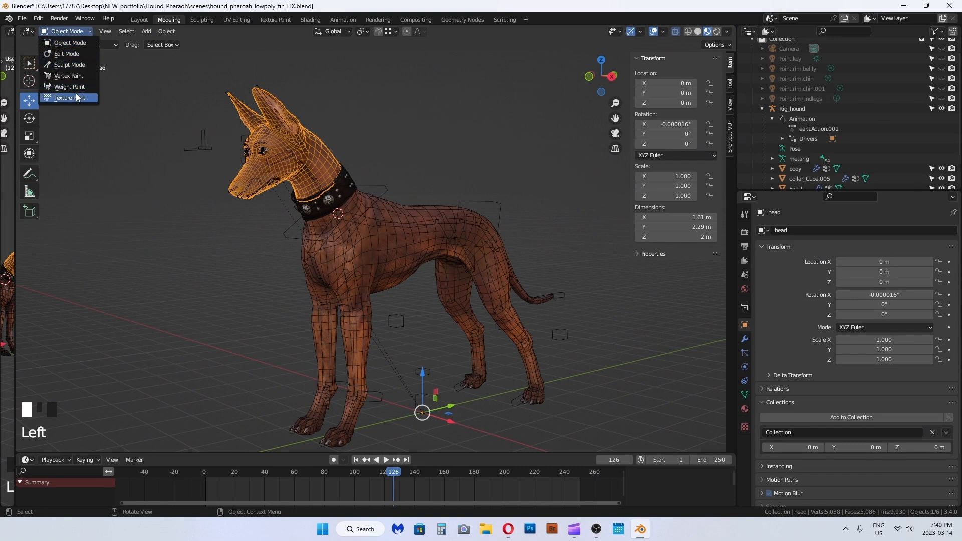
pyautogui.moveTo(69, 86)
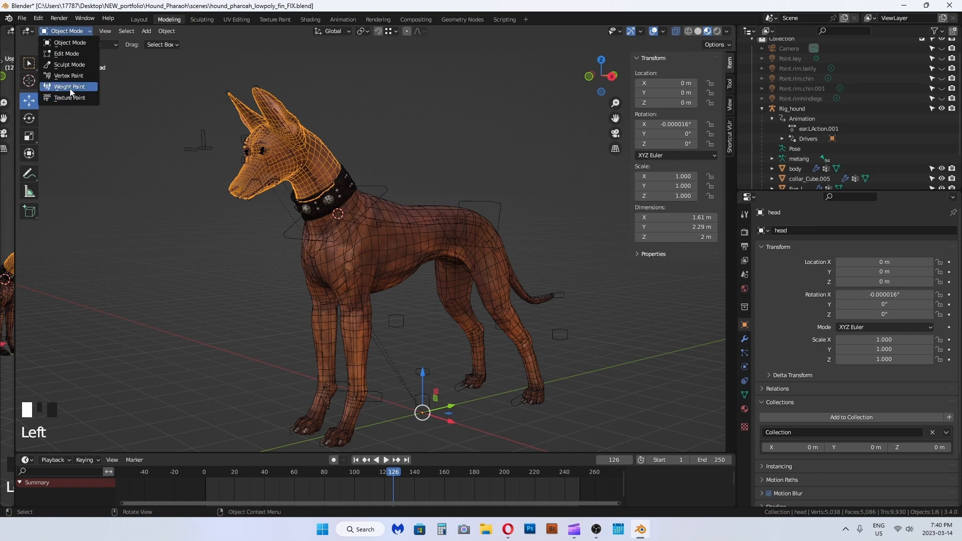
# Switch the head mesh to Weight Paint with a Subtract brush at 39 px radius
pyautogui.click(69, 86)
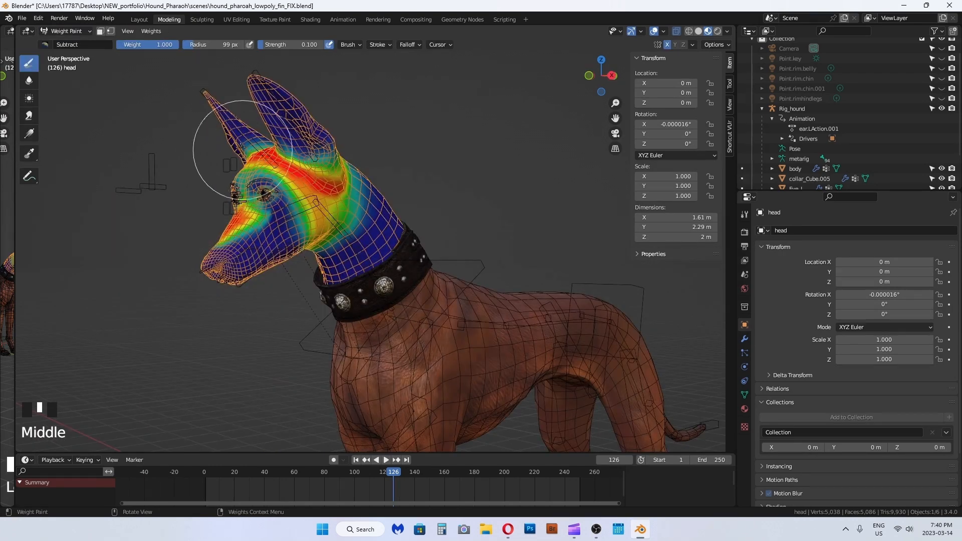
pyautogui.click(28, 80)
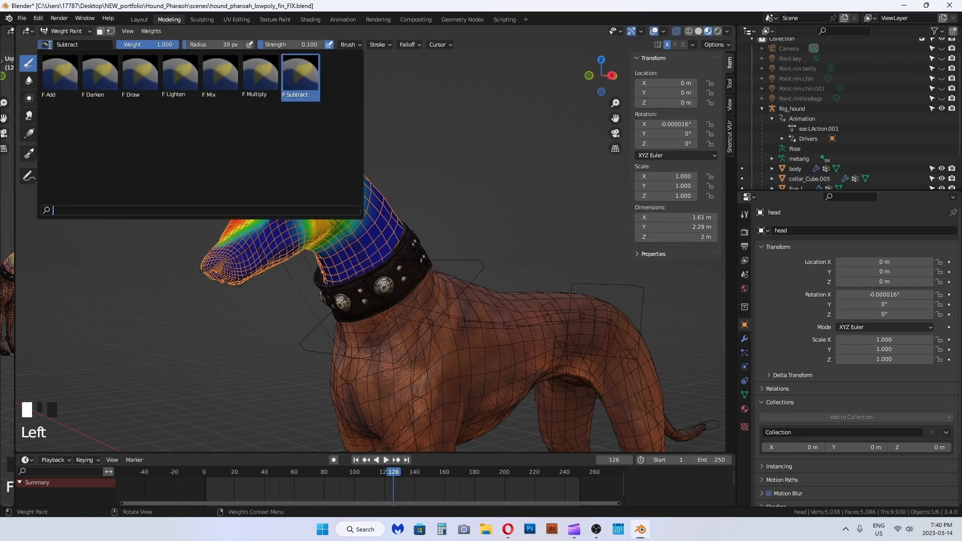
pyautogui.click(60, 74)
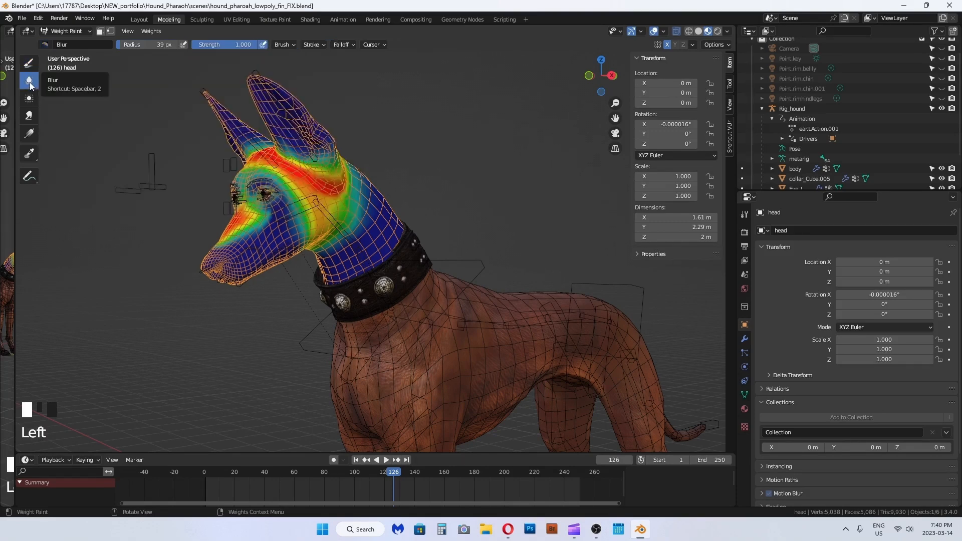
pyautogui.click(29, 65)
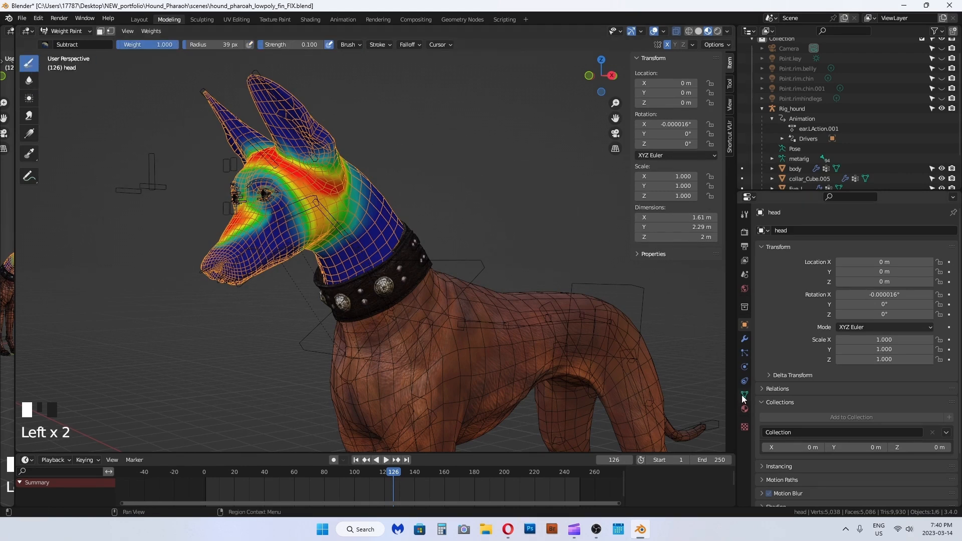
# Show the head's Vertex Groups and view the ear.L, jaw, nose and eyelid1.L weights
pyautogui.click(745, 394)
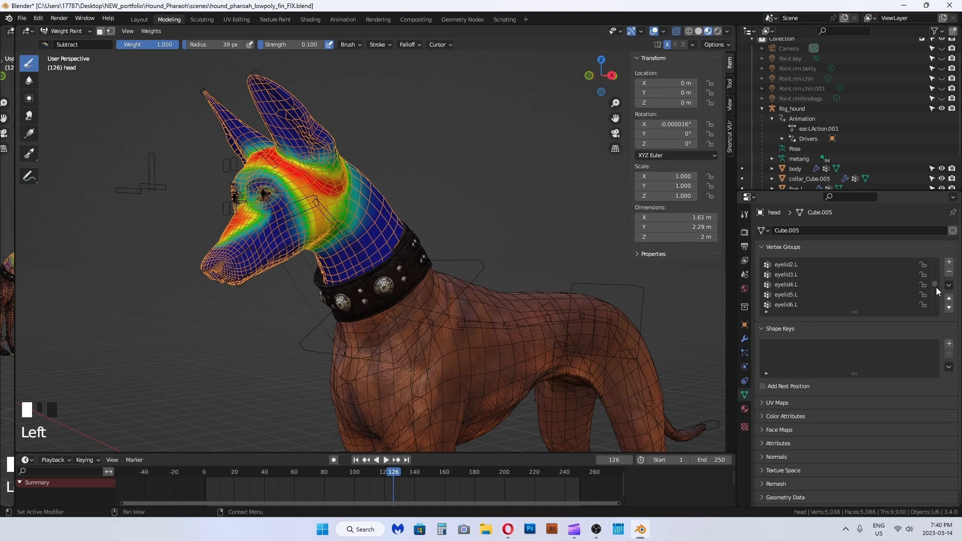
pyautogui.scroll(-3)
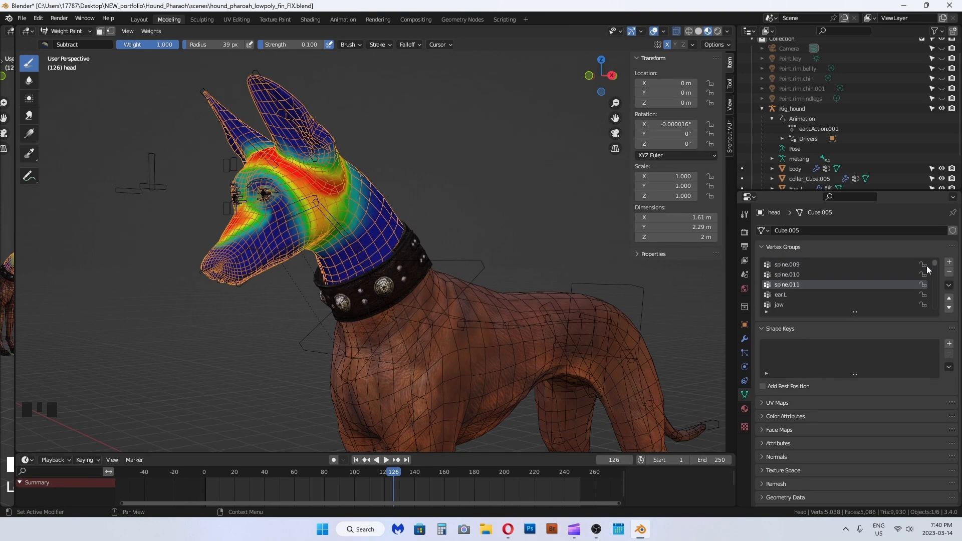
pyautogui.click(783, 295)
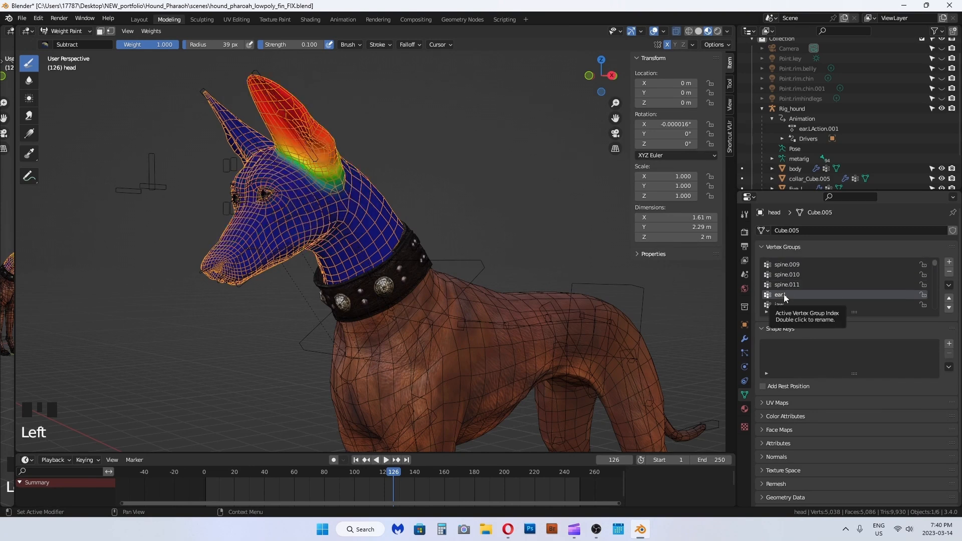
pyautogui.click(786, 304)
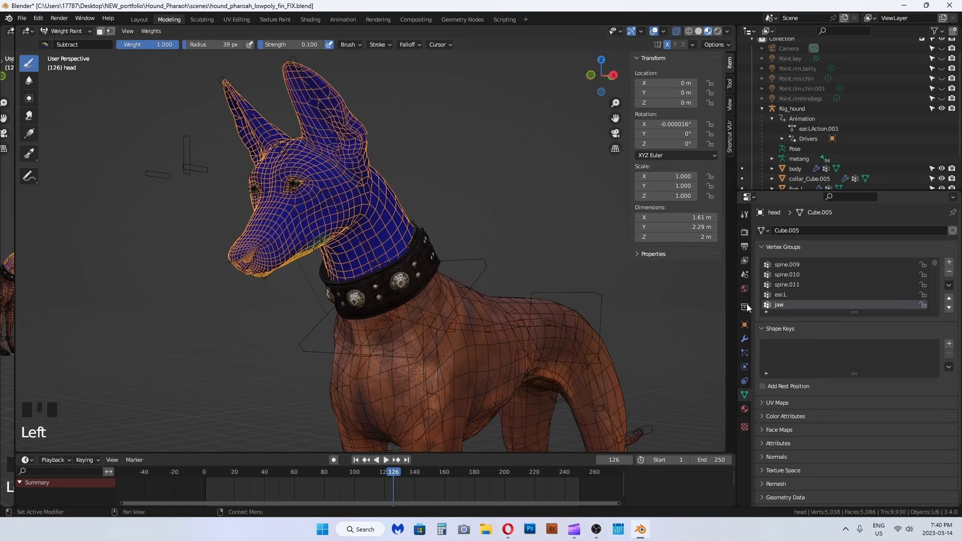
pyautogui.scroll(-3)
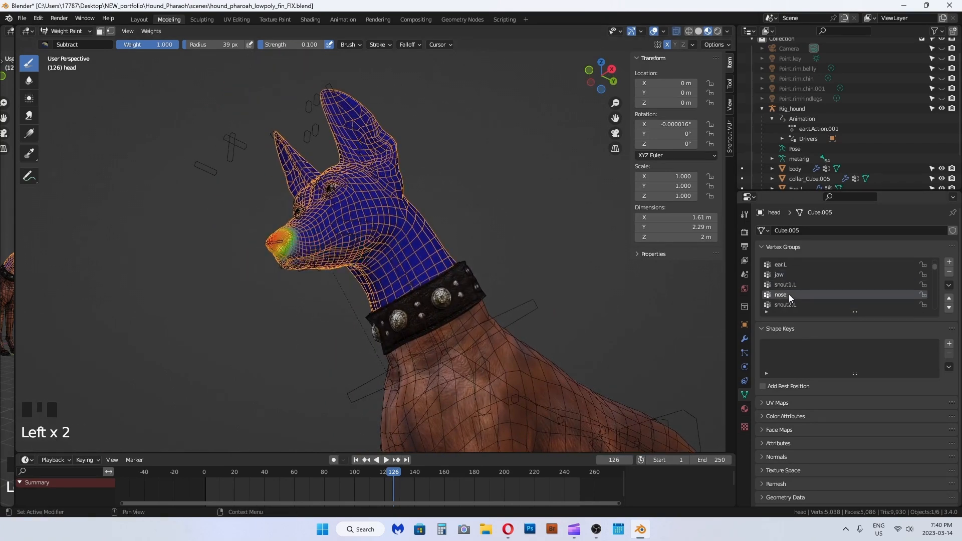
pyautogui.scroll(3)
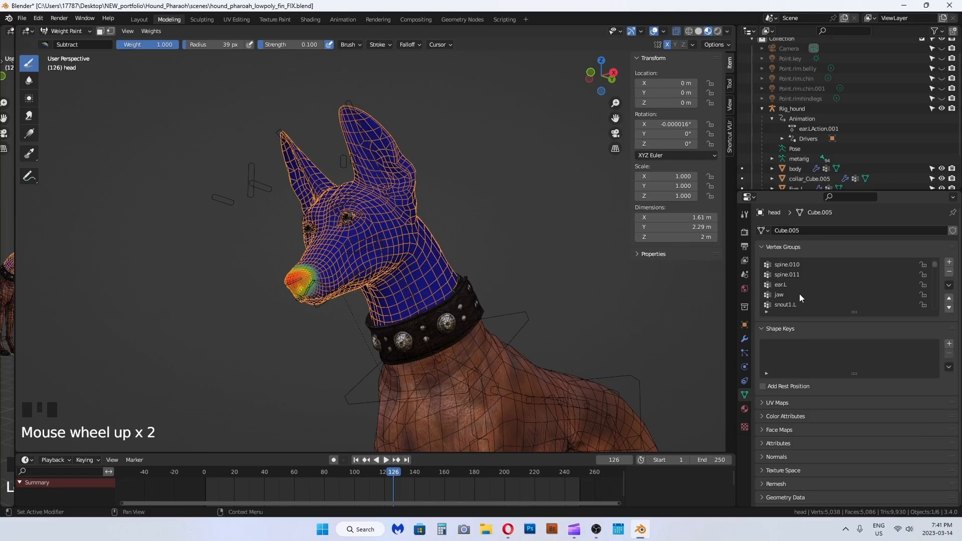
pyautogui.scroll(-3)
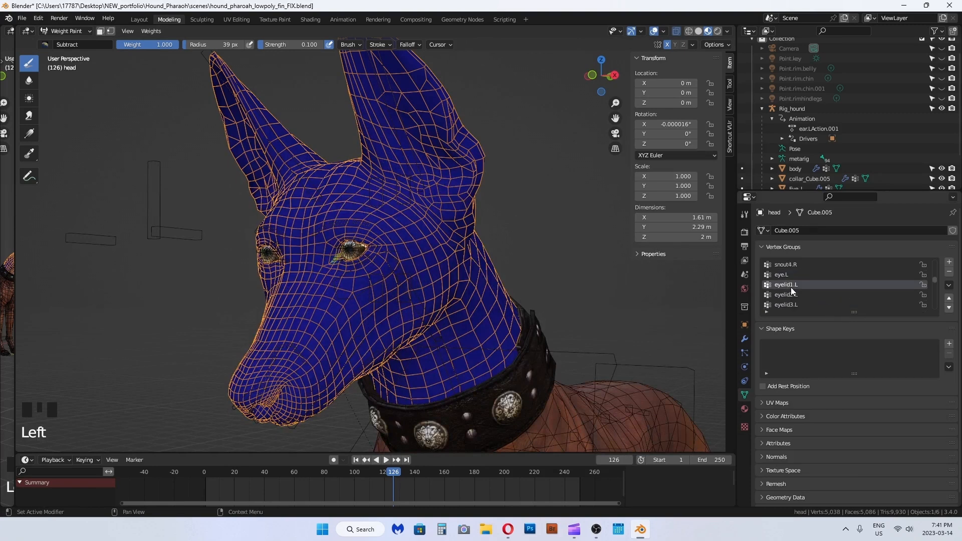
pyautogui.click(786, 294)
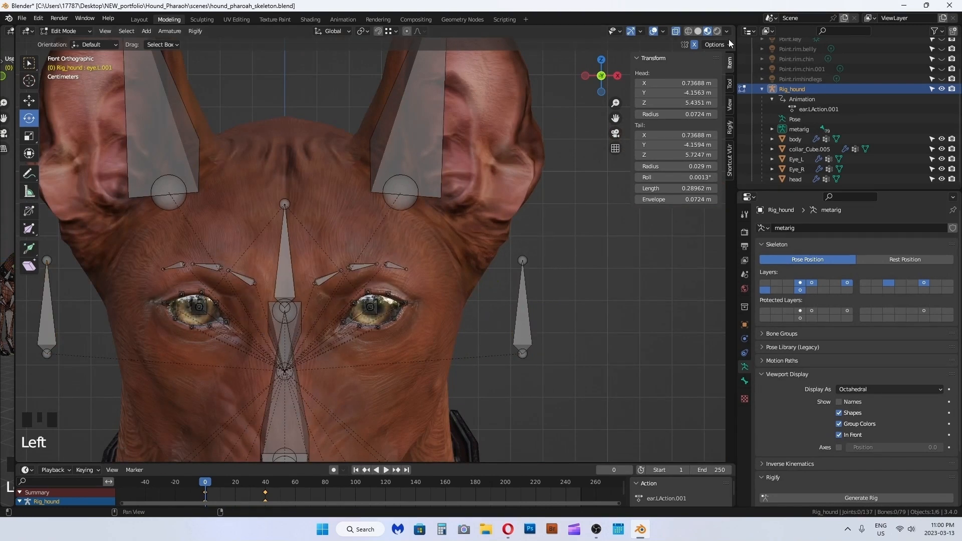
# In Pose Mode, change eyelid2.L's Location Z driver expression multiplier to 1
pyautogui.click(523, 307)
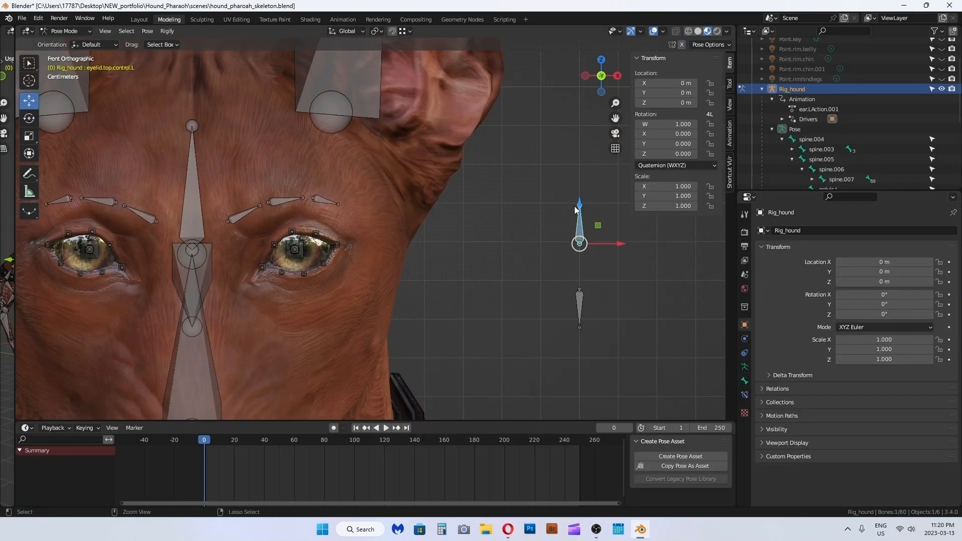
pyautogui.click(274, 244)
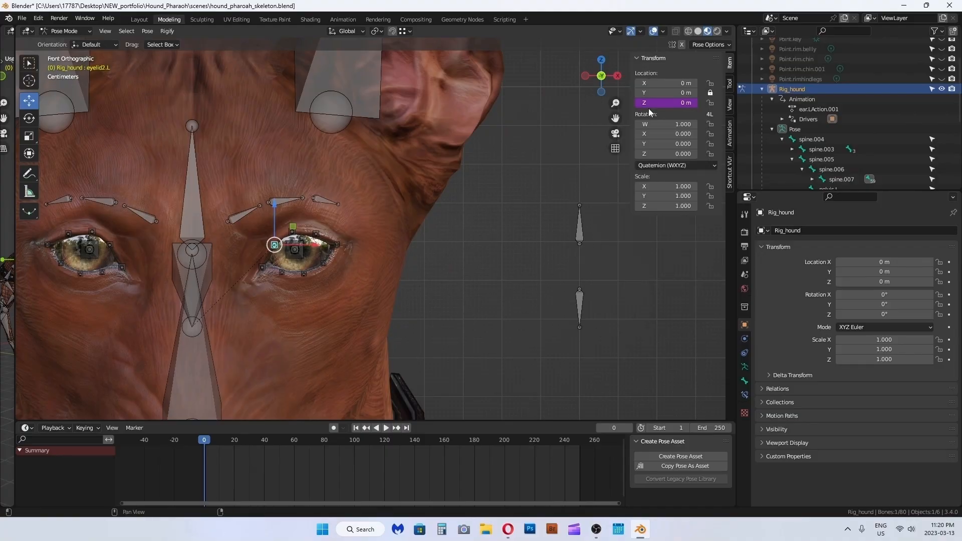
pyautogui.rightClick(683, 102)
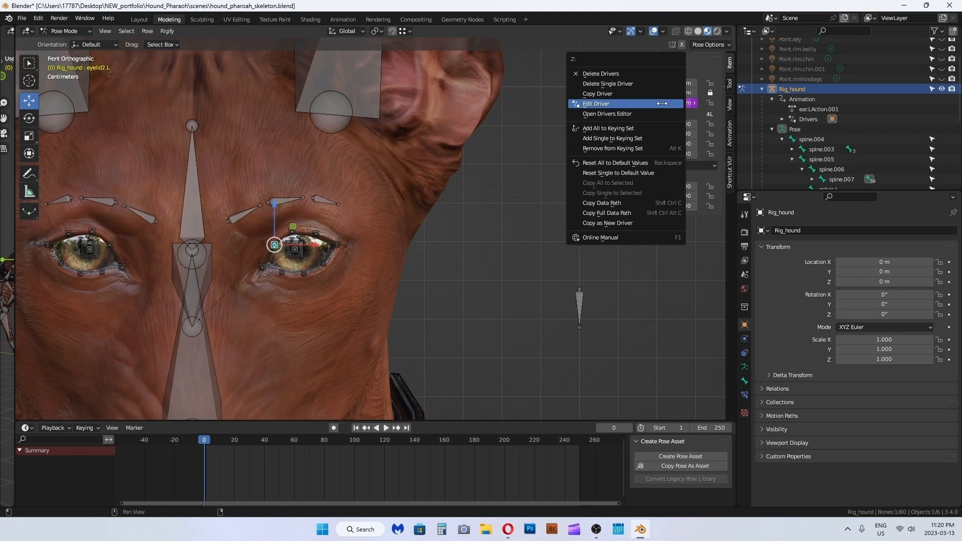
pyautogui.click(596, 103)
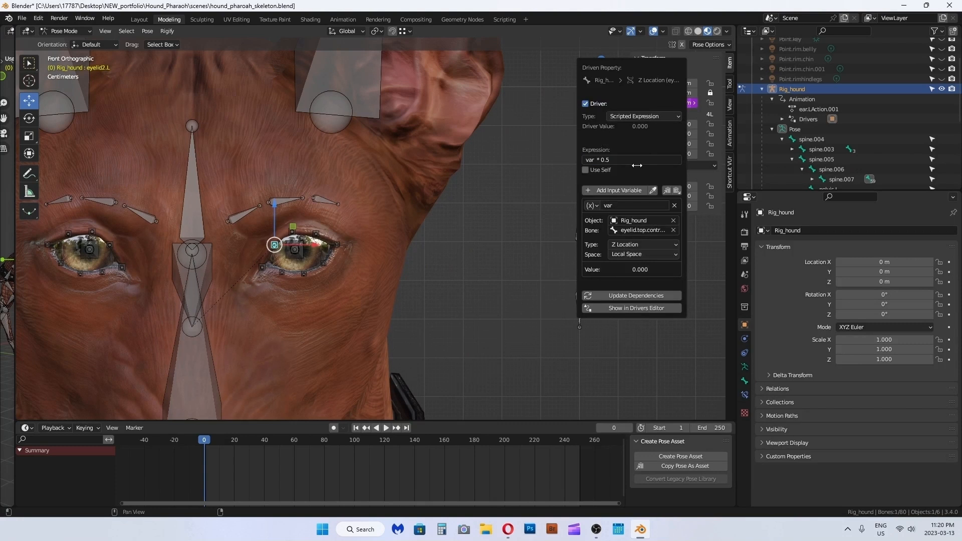
pyautogui.click(620, 160)
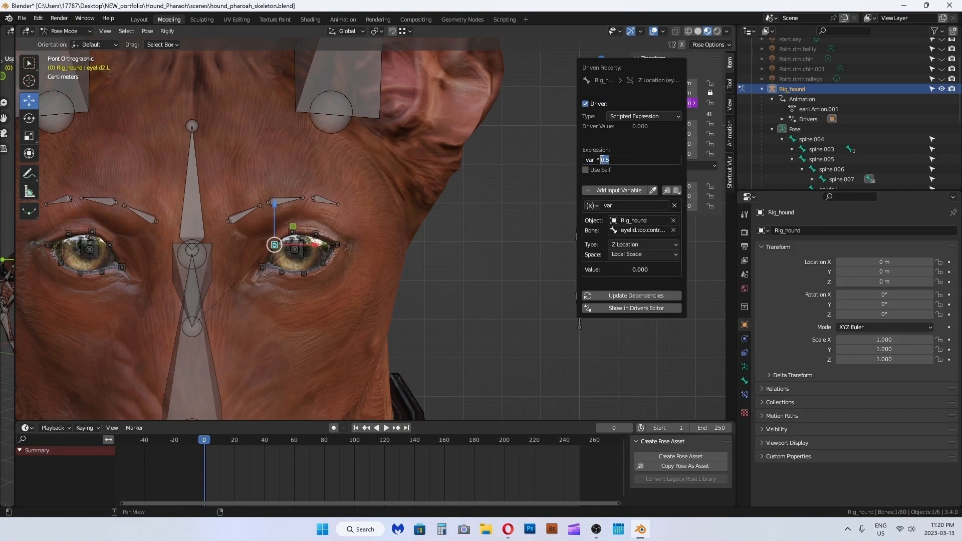
pyautogui.write('1')
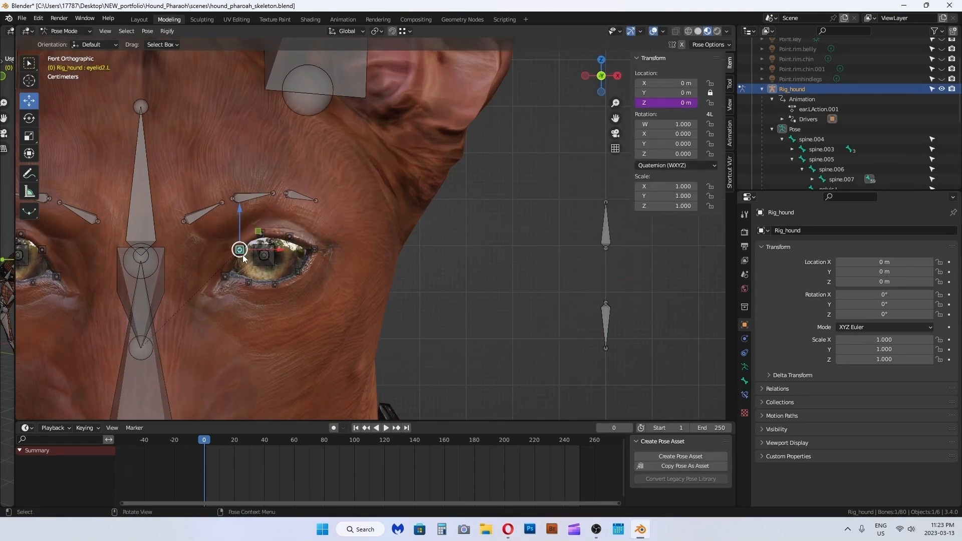
# Paste the Z-location driver onto eyelid8.L and eyelid3.R, retargeting the right one to eyelid.top.control.R
pyautogui.rightClick(666, 103)
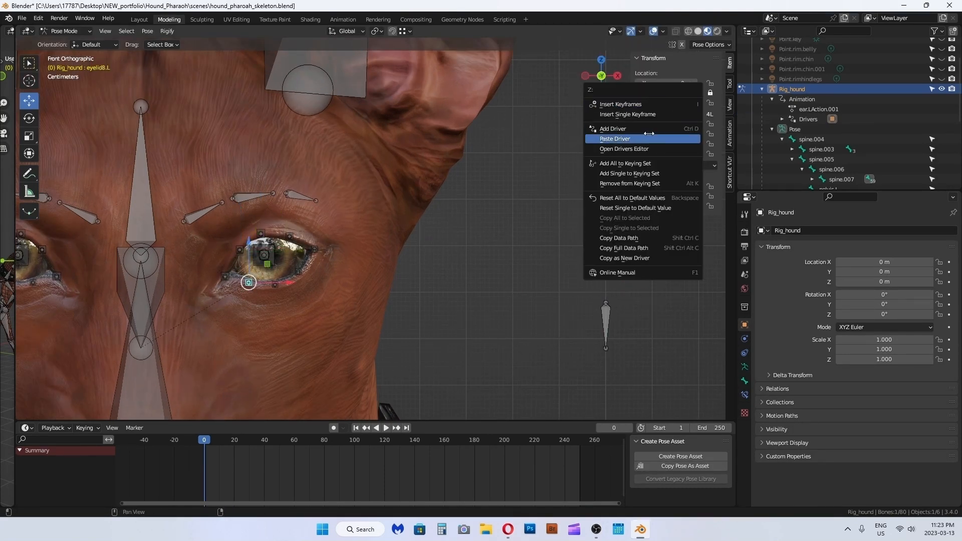
pyautogui.click(612, 129)
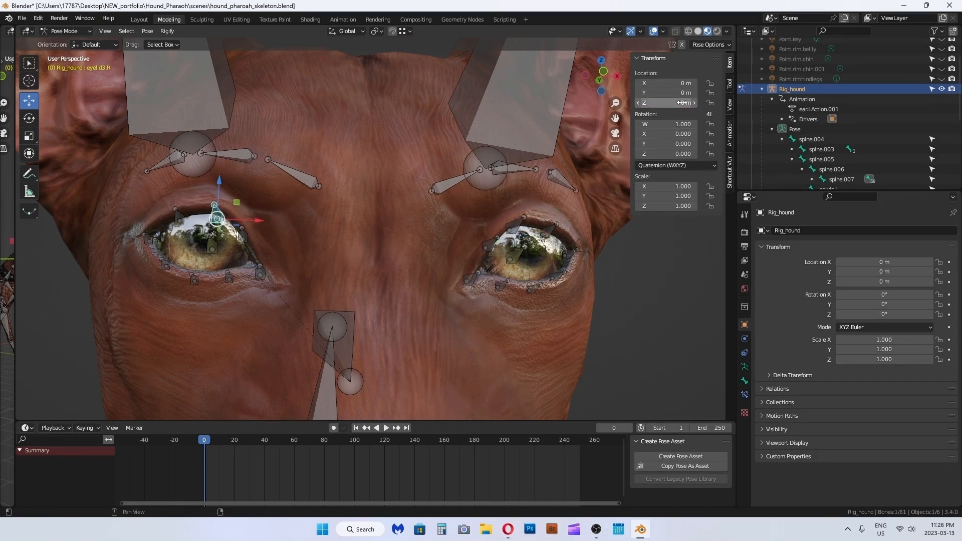
pyautogui.rightClick(667, 103)
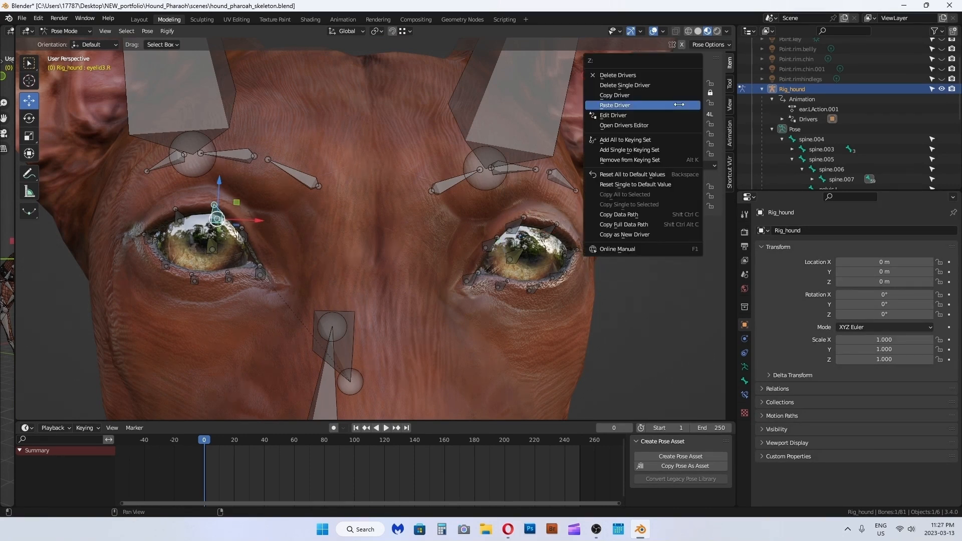
pyautogui.click(613, 115)
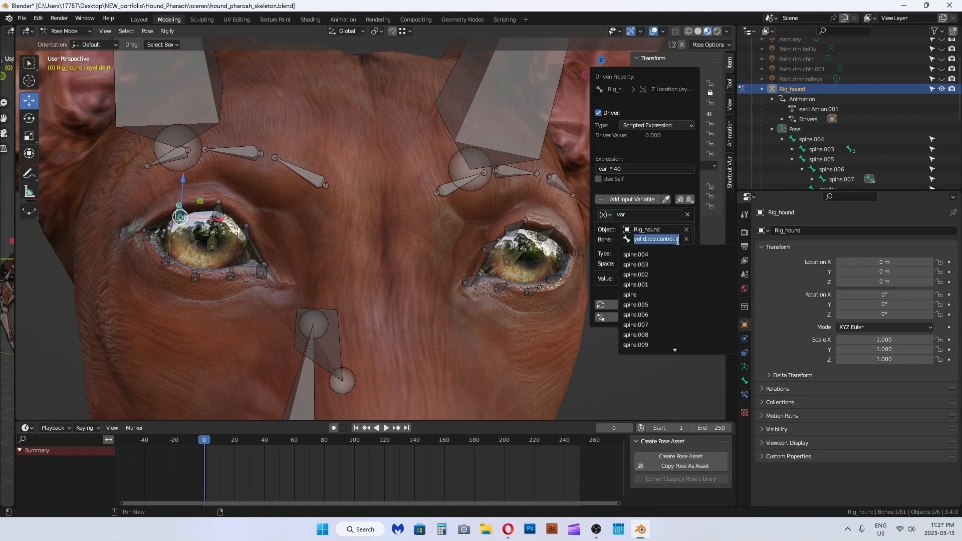
pyautogui.write('eyelid.top.control.R')
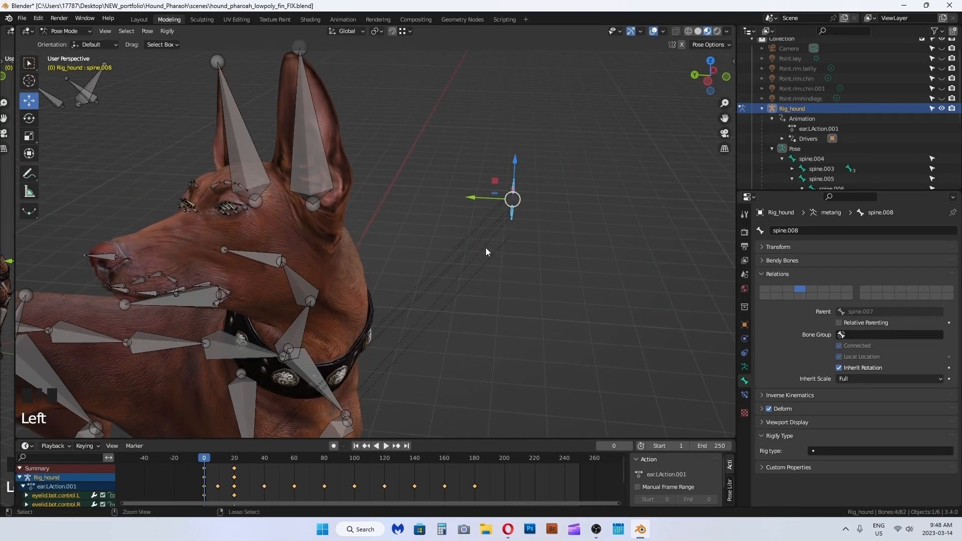
# Move the duplicated foot.toe.L.001 bone into place at the back paw
pyautogui.moveTo(512, 199); pyautogui.dragTo(460, 183)
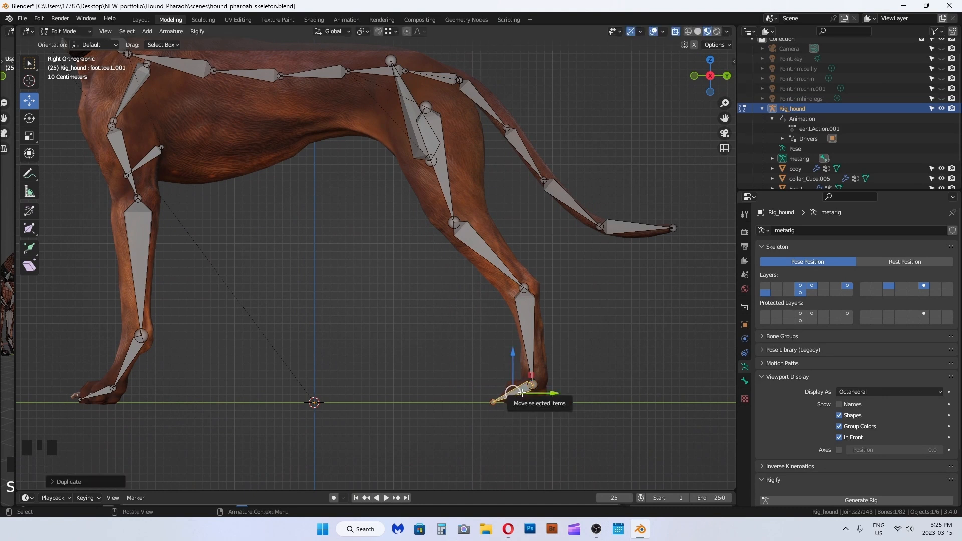
# Duplicate foot.IK.L and place the copy just behind the left hind hock
pyautogui.press('backspace')
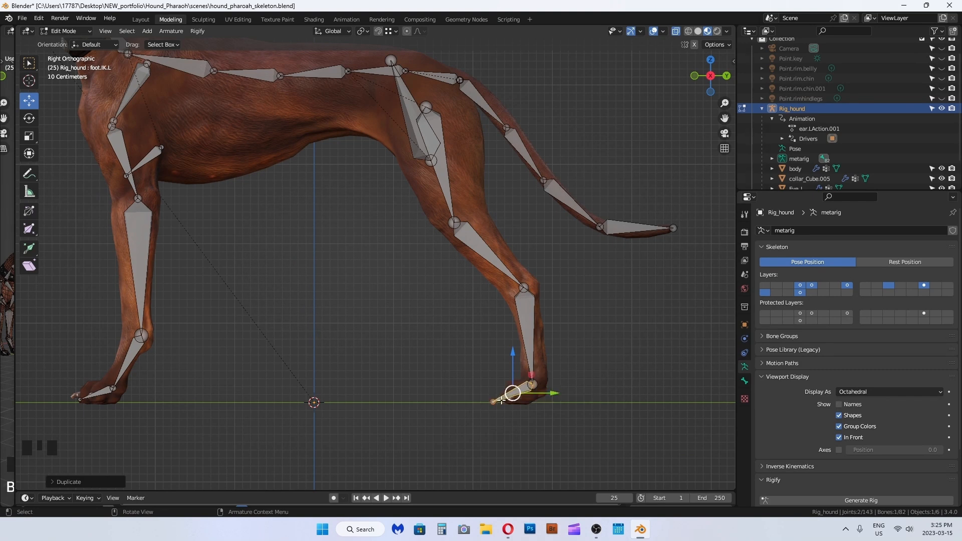
pyautogui.press('s')
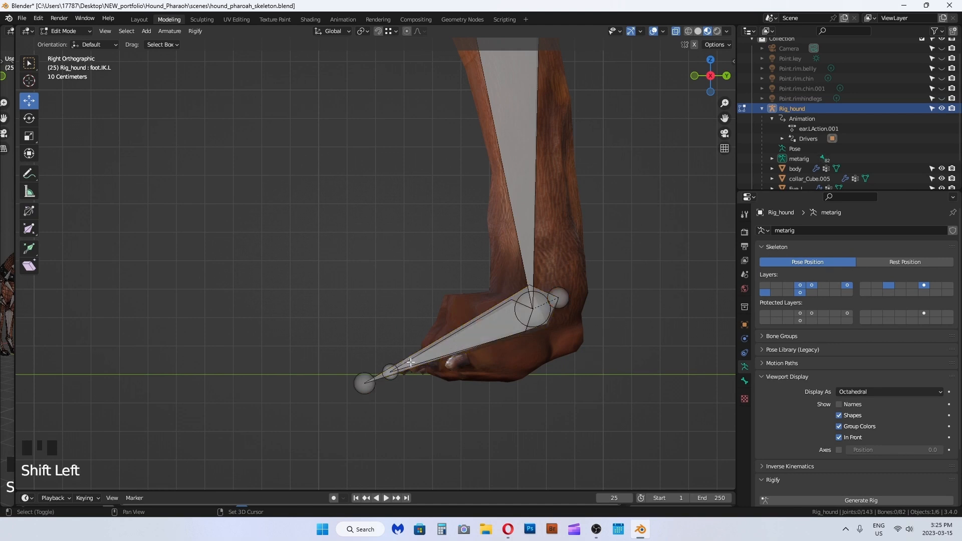
pyautogui.moveTo(411, 362); pyautogui.dragTo(435, 353)
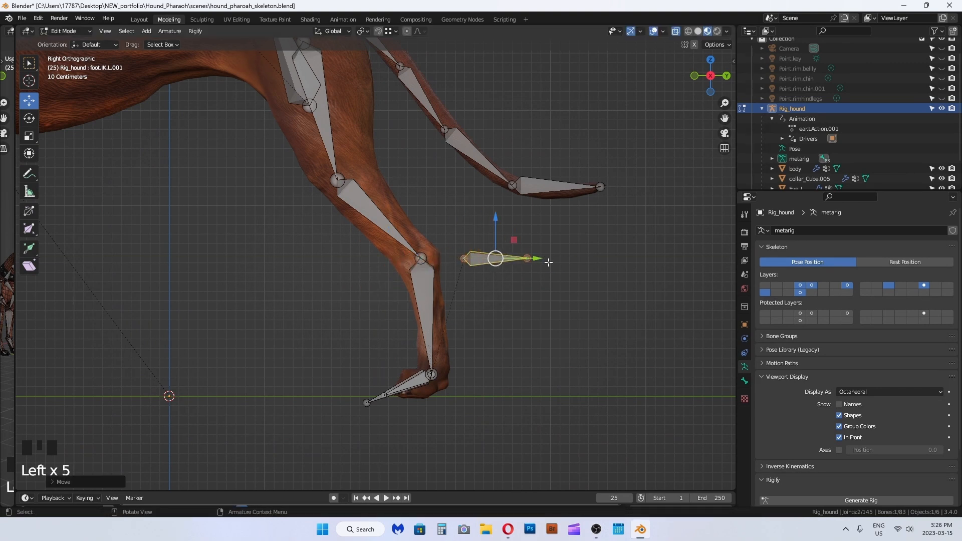
pyautogui.press('alt+p')
pyautogui.write('foot')
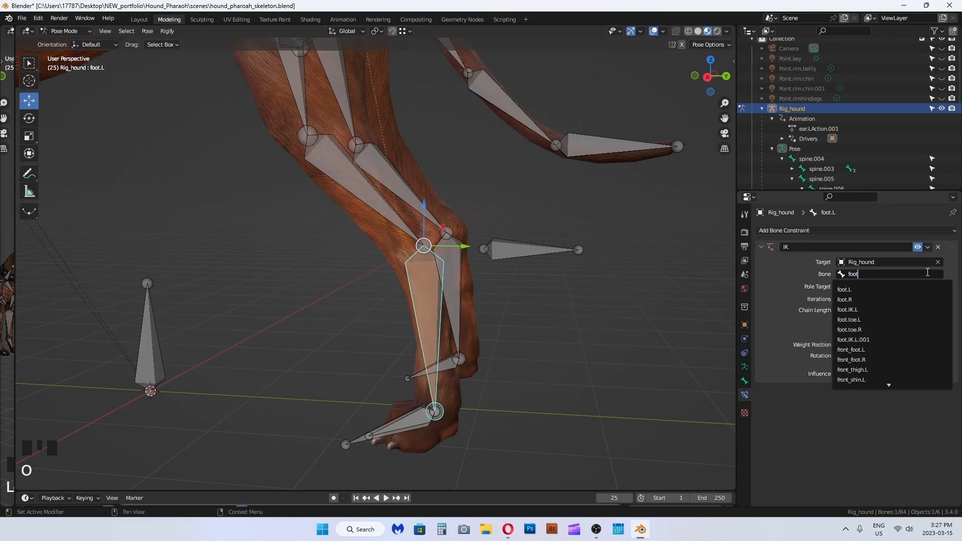
pyautogui.moveTo(853, 339)
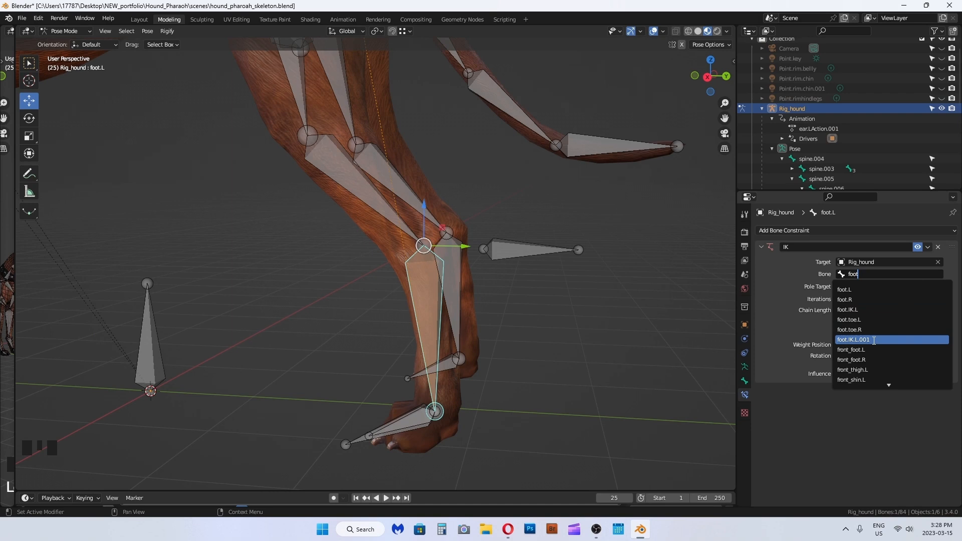
# Set foot.L's IK target to Rig_hound bone foot.IK.L, with knee.back.L as pole bone
pyautogui.click(854, 339)
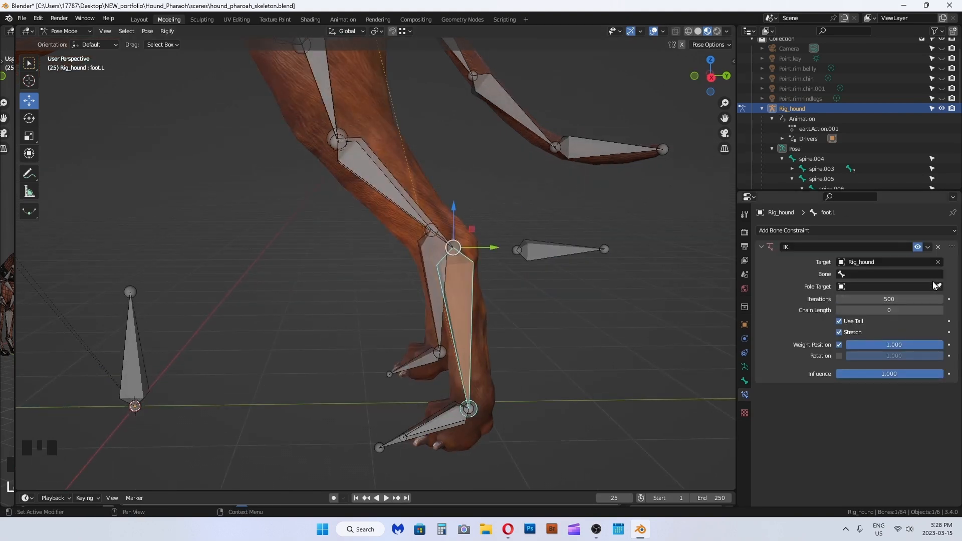
pyautogui.click(890, 273)
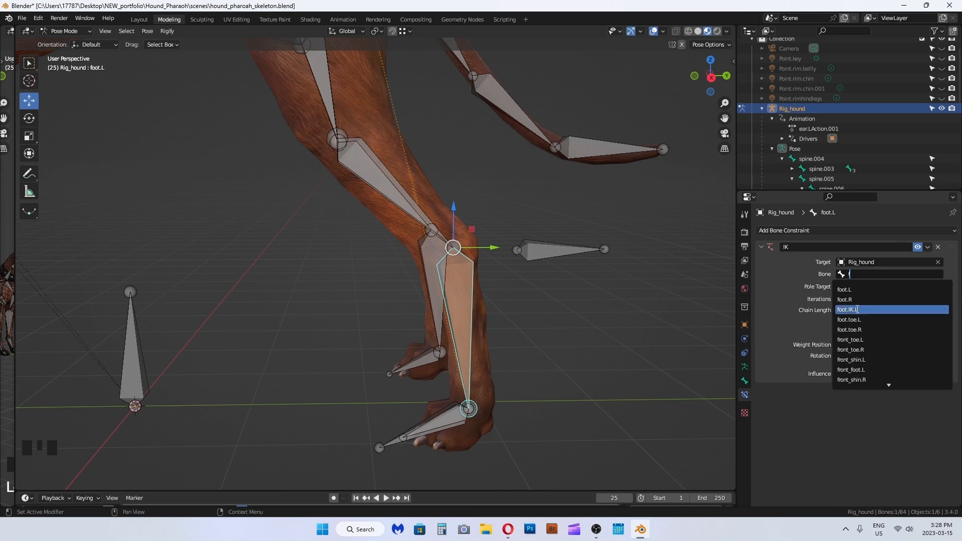
pyautogui.click(850, 309)
pyautogui.write('k')
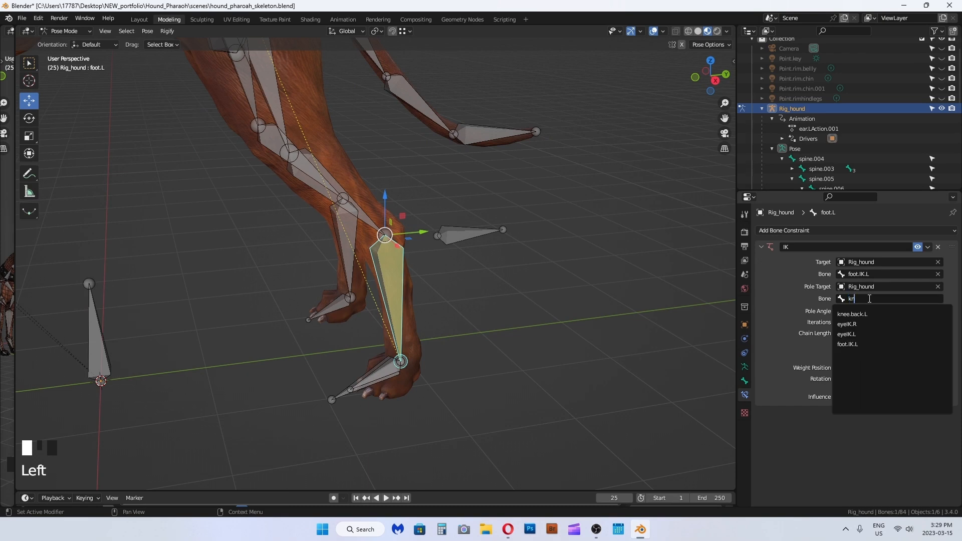
pyautogui.click(851, 313)
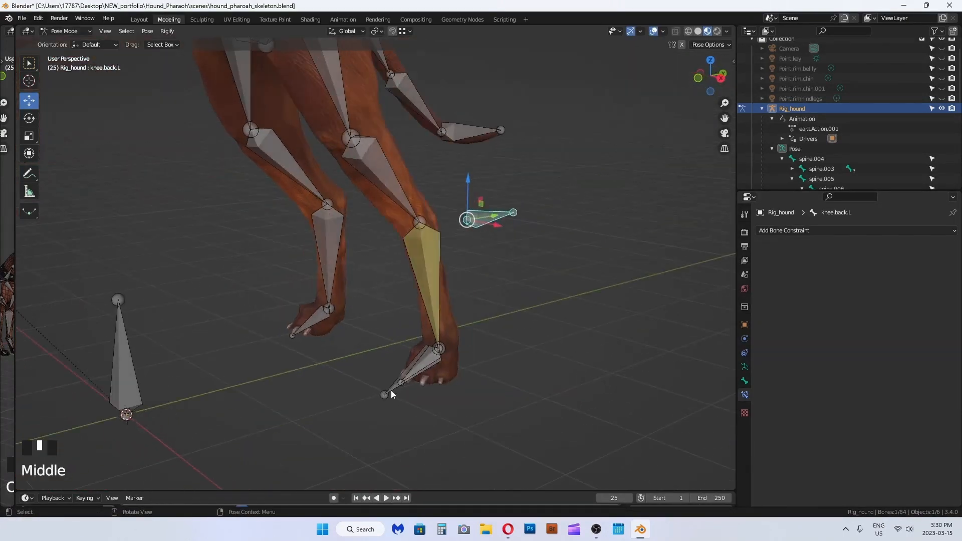
# Undo the accidental root bone change and set Rig_hound bone knee.back.R as the right IK pole
pyautogui.moveTo(393, 393); pyautogui.dragTo(460, 350)
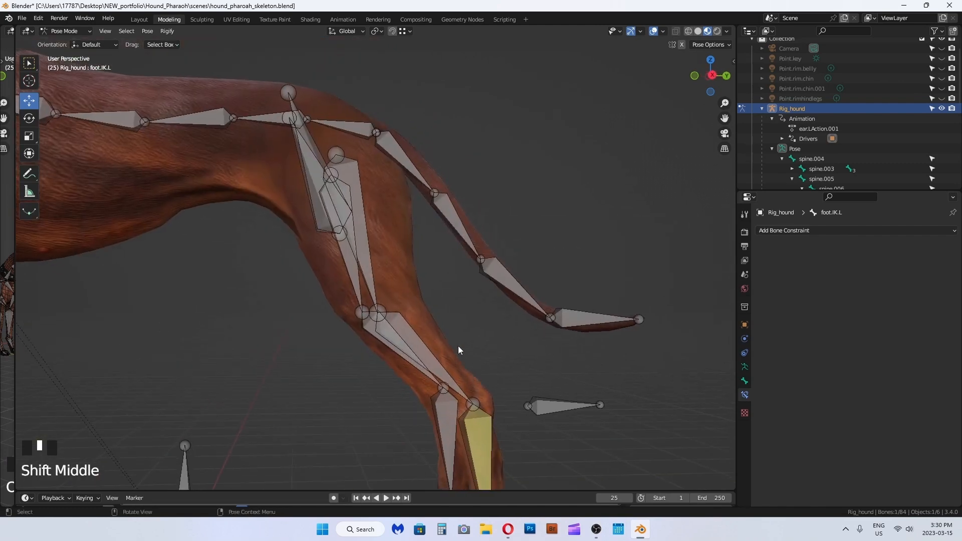
pyautogui.press('ctrl+z')
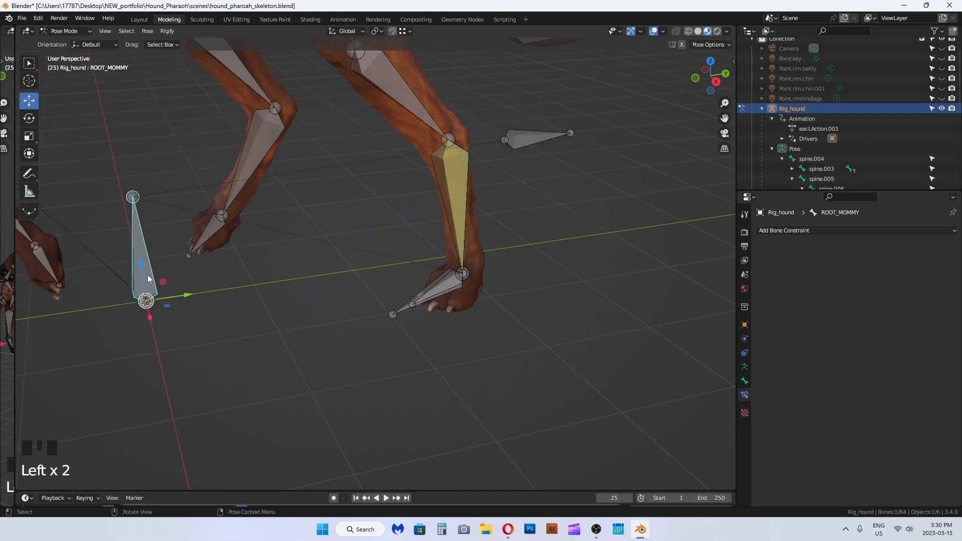
pyautogui.press('ctrl+z')
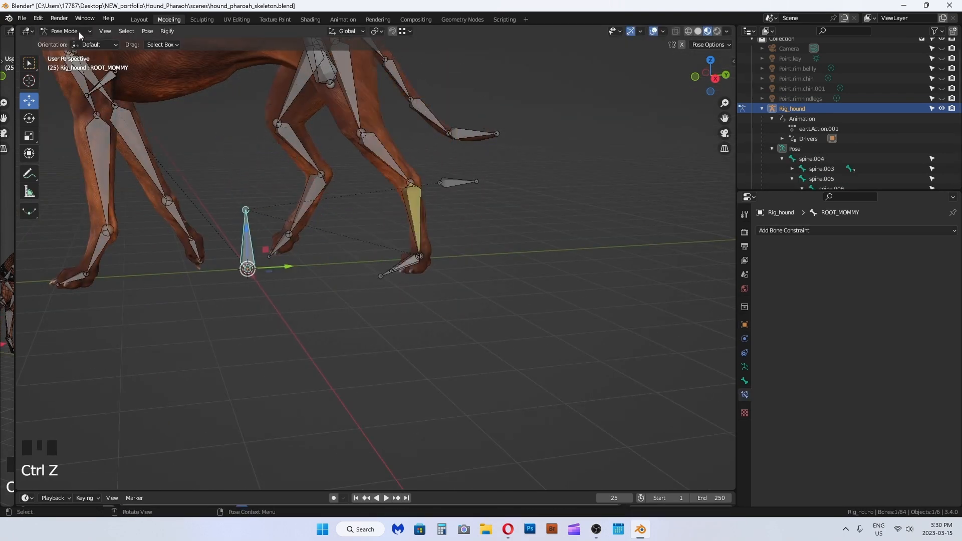
pyautogui.click(170, 31)
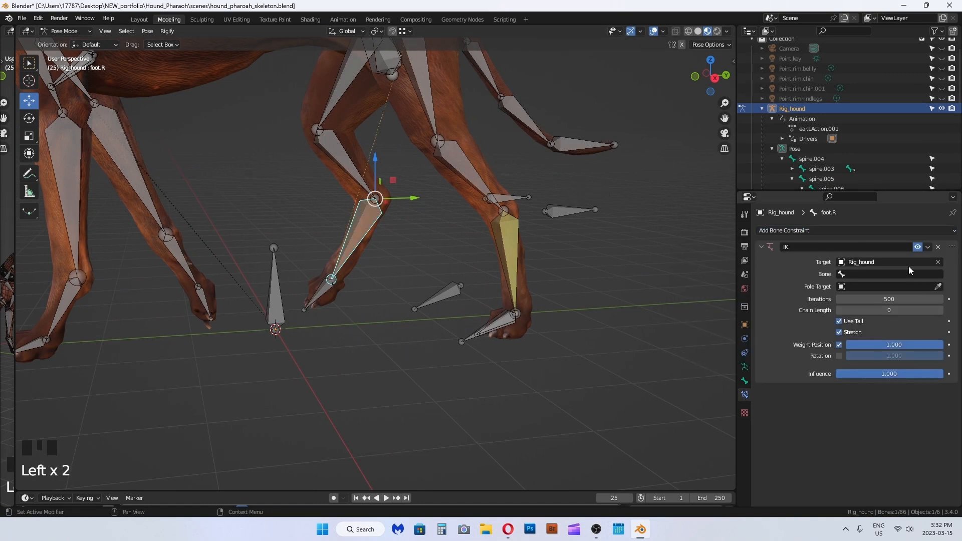
pyautogui.click(891, 274)
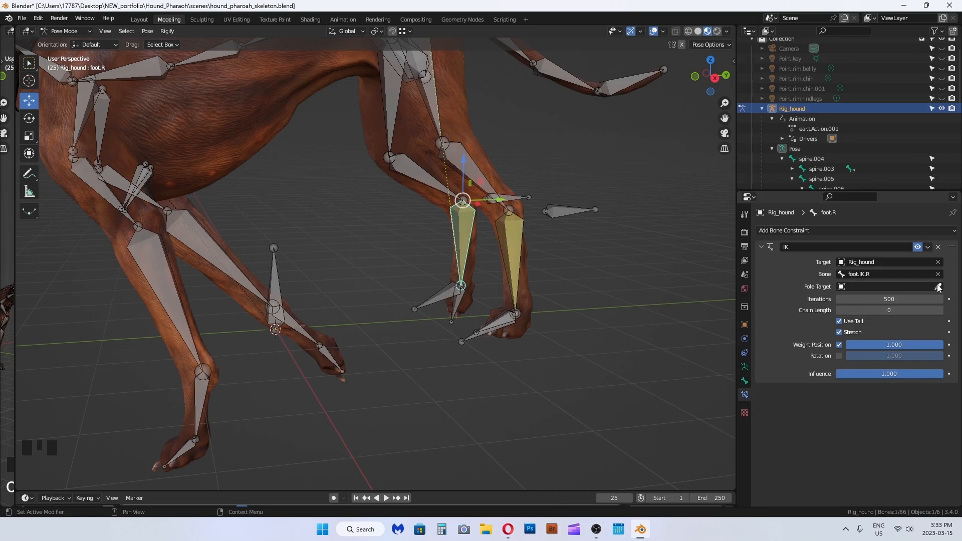
pyautogui.click(888, 287)
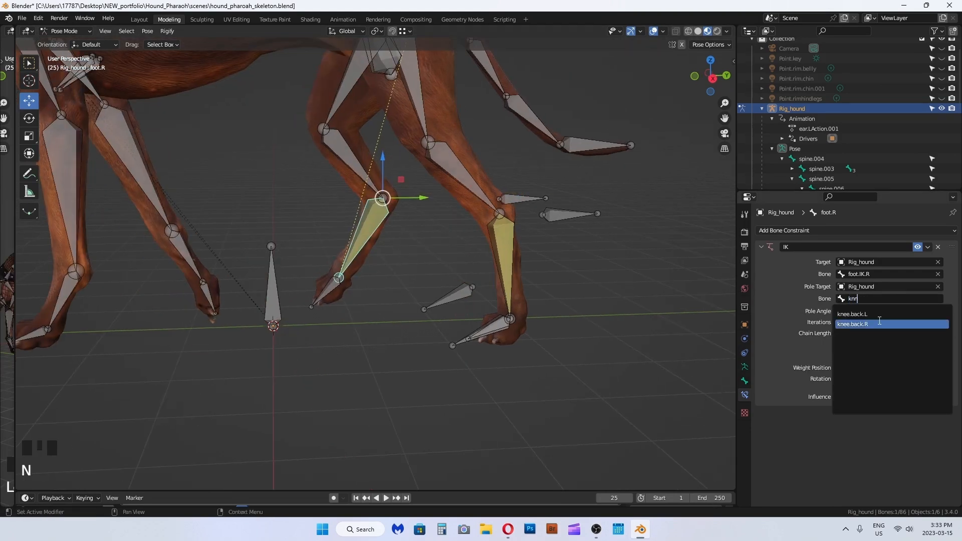
pyautogui.click(853, 324)
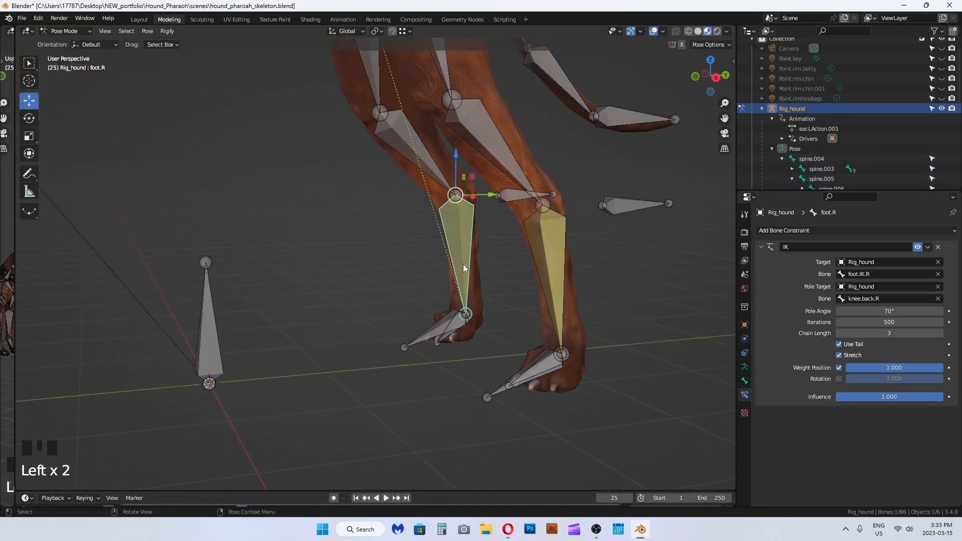
# Select the hind leg controls and pull the right hind leg forward to test the IK
pyautogui.click(453, 341)
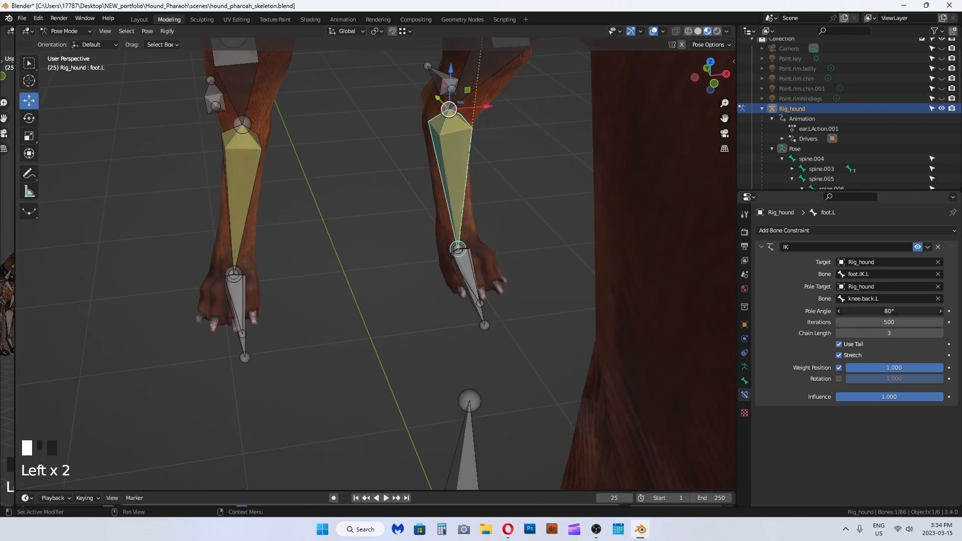
pyautogui.moveTo(890, 311); pyautogui.dragTo(903, 311)
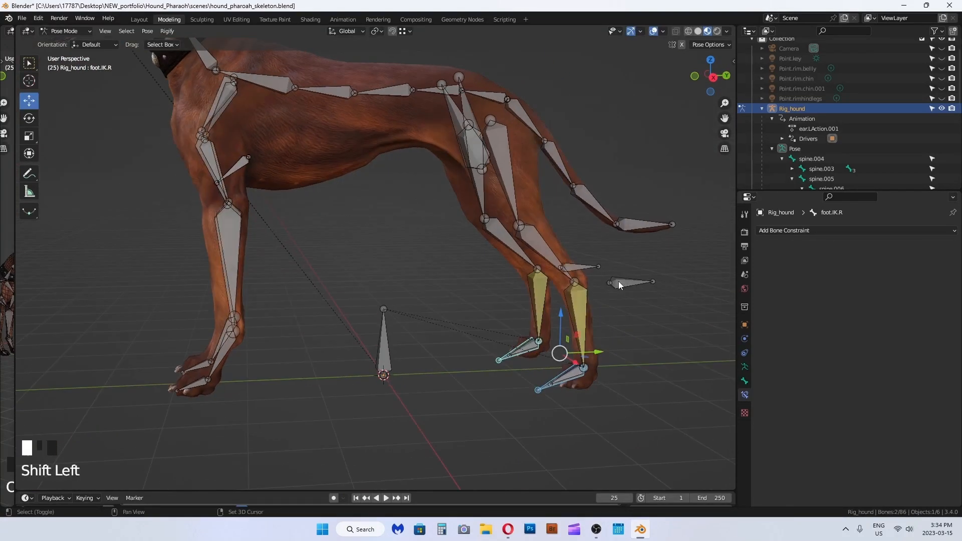
pyautogui.moveTo(577, 368); pyautogui.dragTo(525, 260)
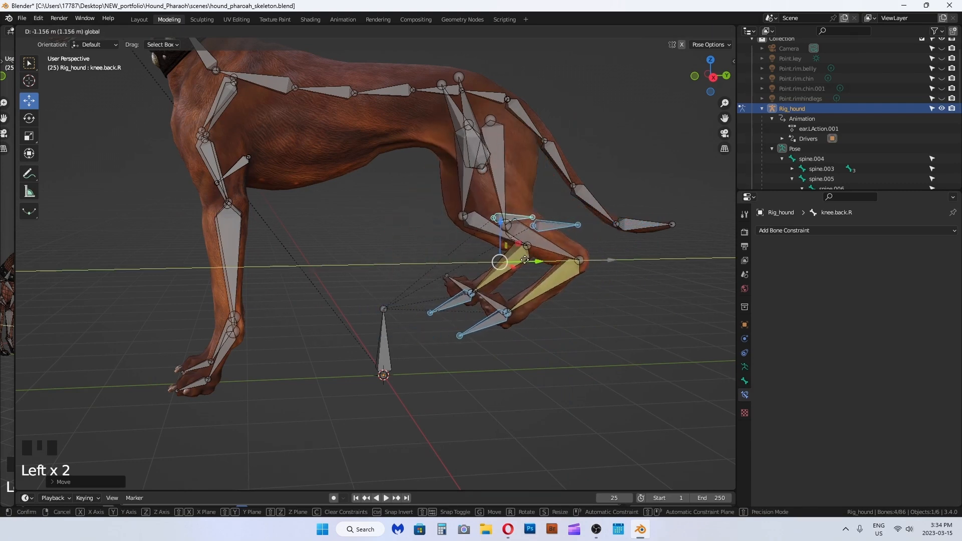
pyautogui.press('ctrl+z')
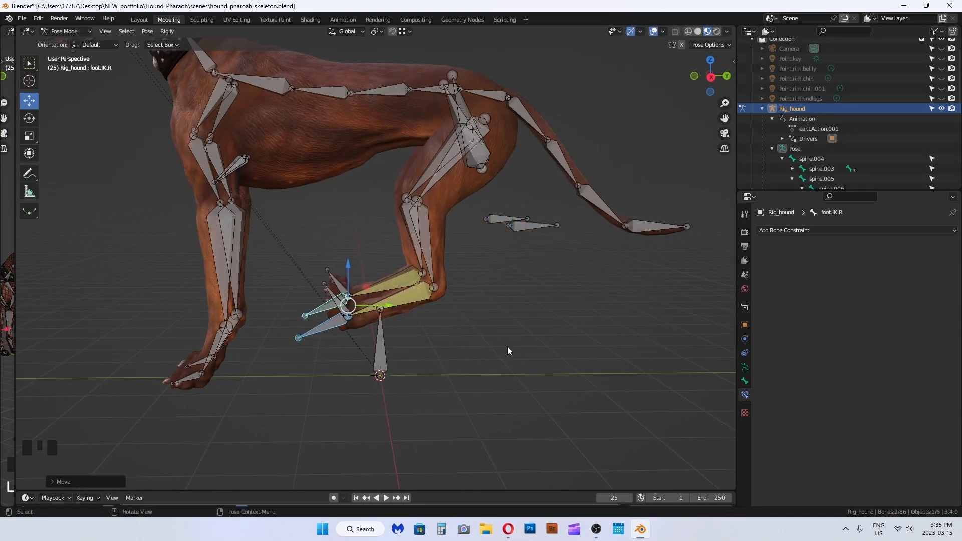
pyautogui.moveTo(508, 350); pyautogui.dragTo(335, 341)
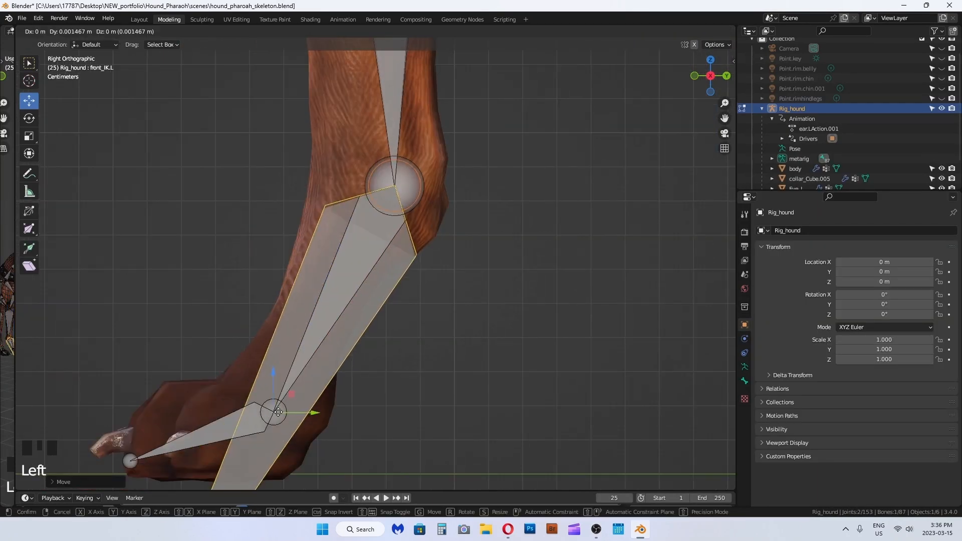
# Duplicate the front foot IK bone into a knee pole at the front elbow
pyautogui.scroll(-3)
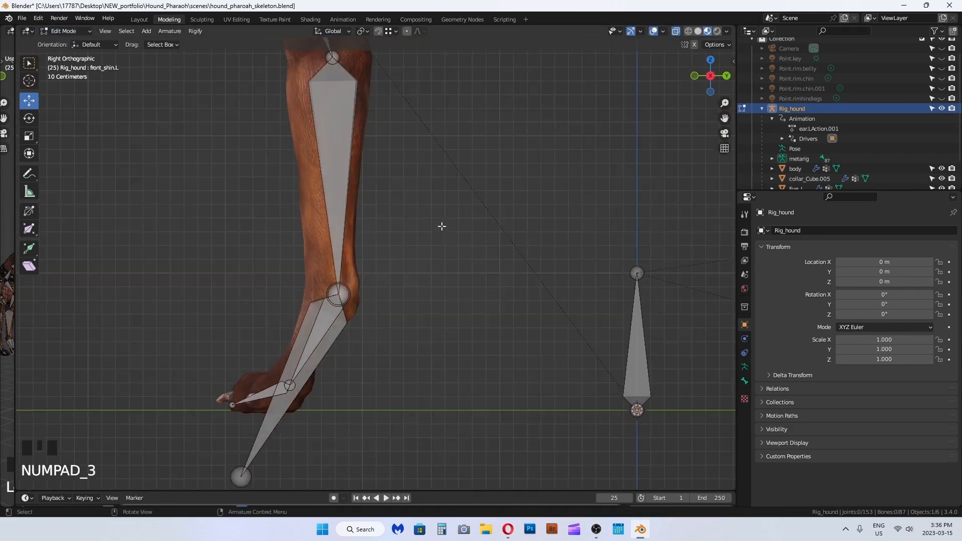
pyautogui.press('shift+d')
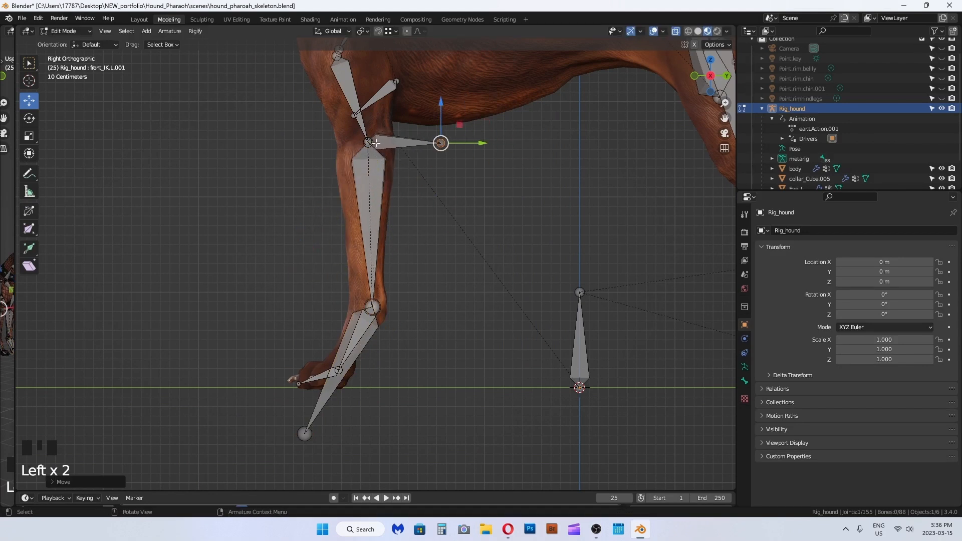
pyautogui.moveTo(440, 143); pyautogui.dragTo(458, 180)
pyautogui.write('f')
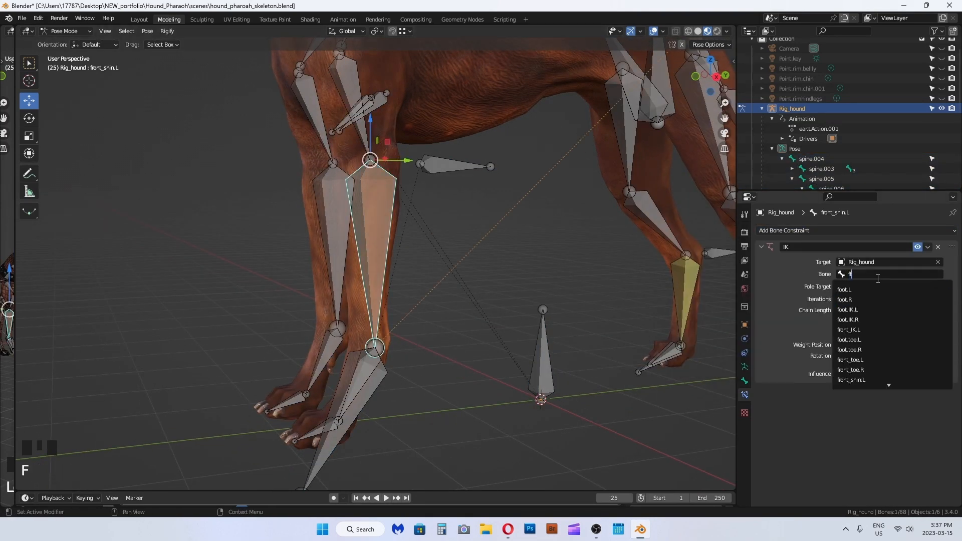
# Give front_shin.L's IK constraint front_IK.L as target and front_knee.L as pole
pyautogui.click(848, 330)
pyautogui.write('front_kn')
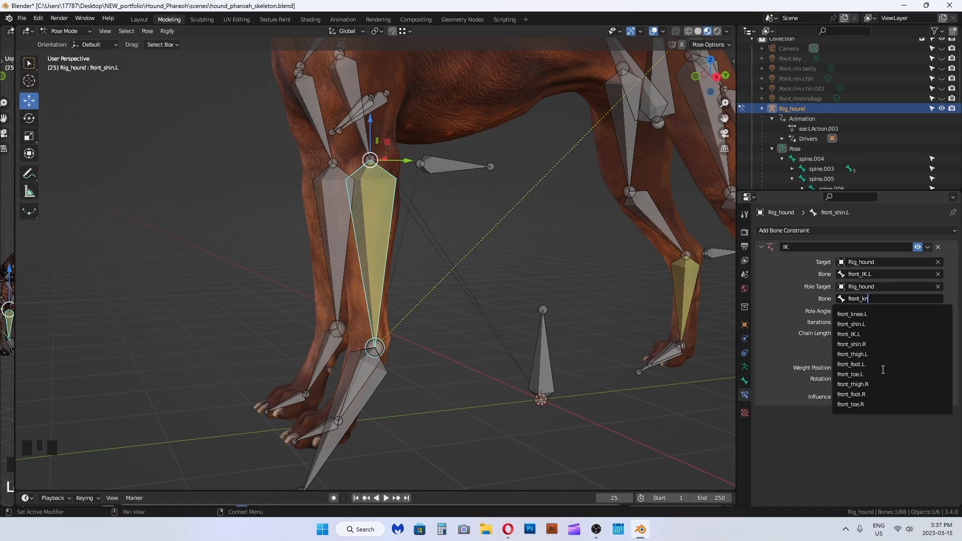
pyautogui.press('BackSpace')
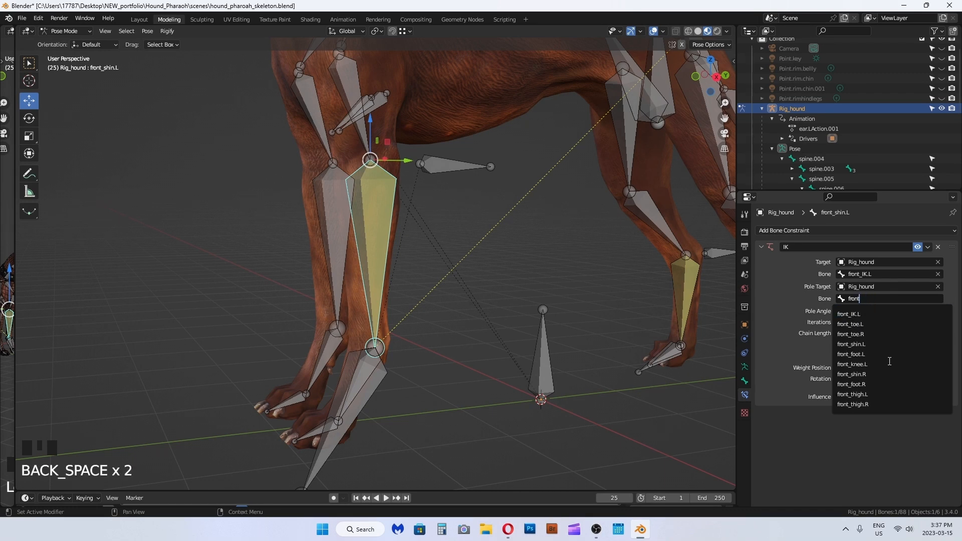
pyautogui.click(852, 364)
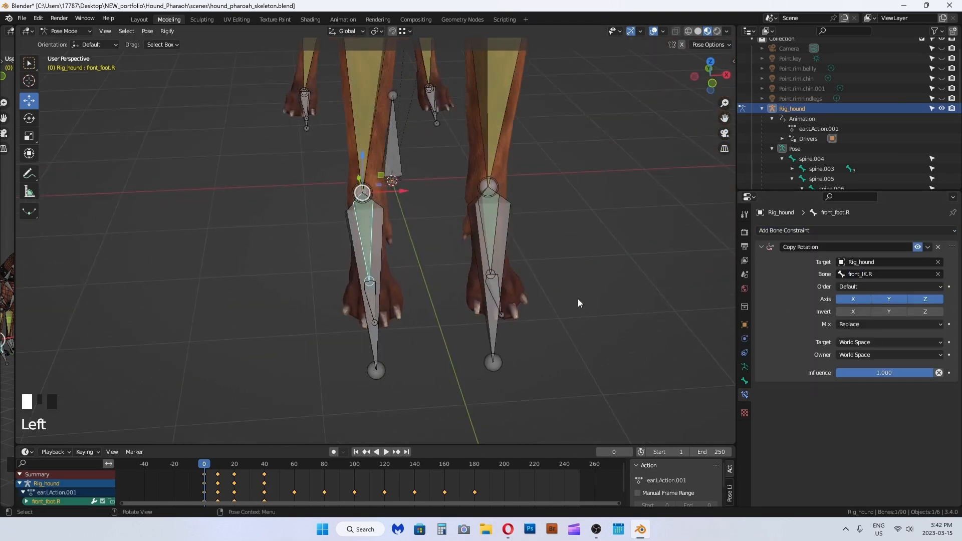
# Position the new spine.012 control bone extending past the hound's tail tip
pyautogui.scroll(-3)
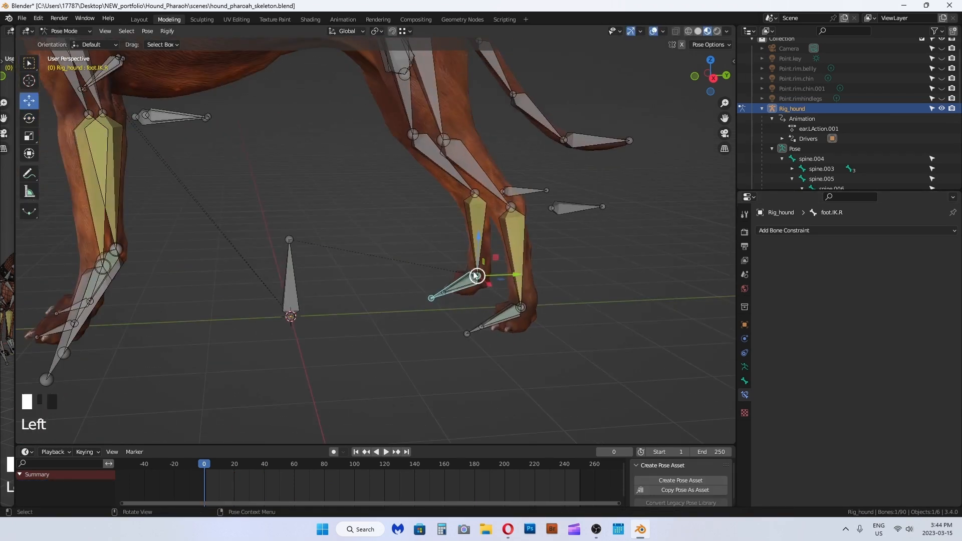
pyautogui.press('r')
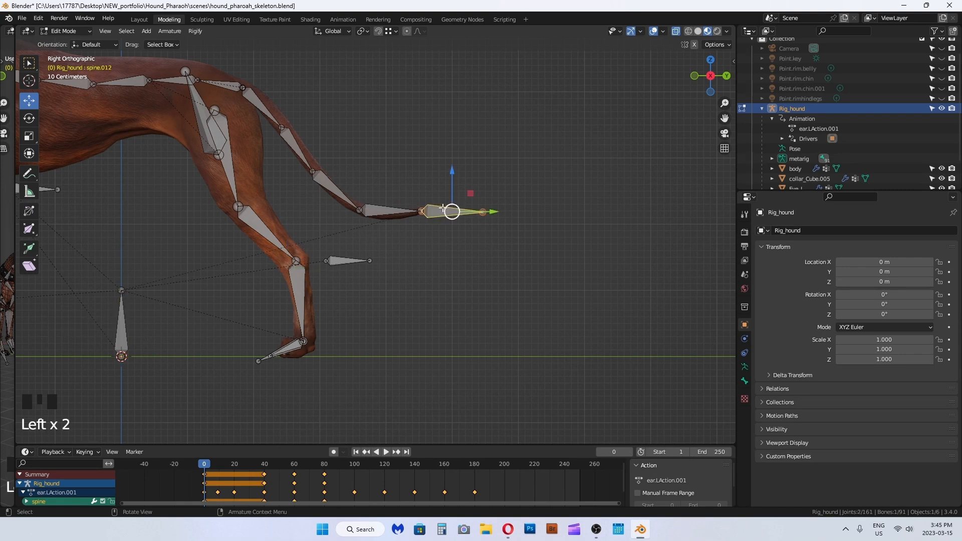
# Add an Inverse Kinematics constraint to the tail tip, targeting Rig_hound bone tail_IK with chain length 4
pyautogui.click(452, 211)
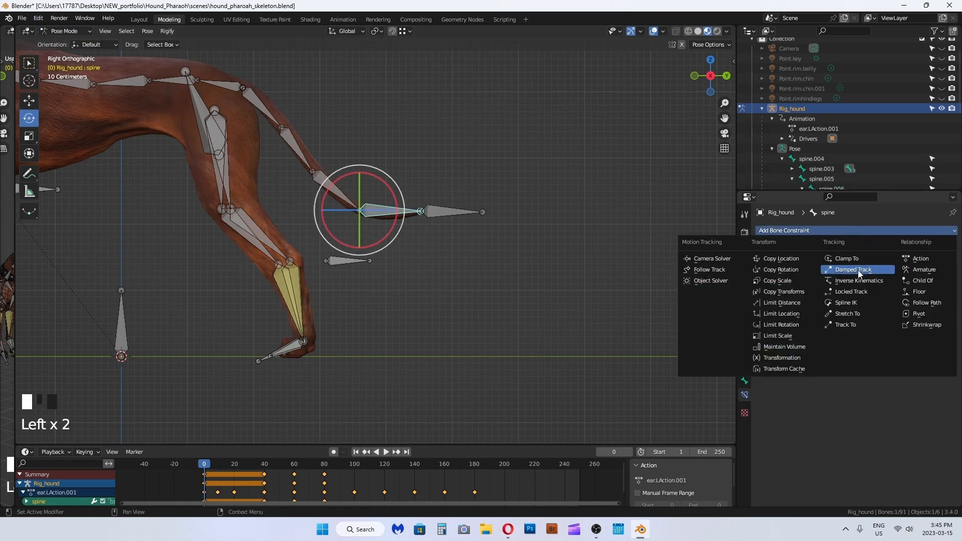
pyautogui.click(859, 281)
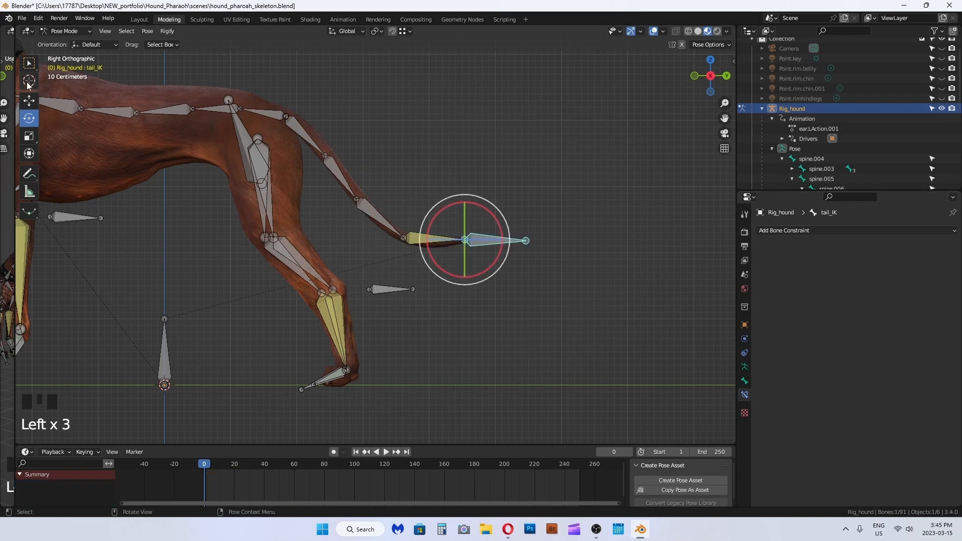
pyautogui.moveTo(463, 239); pyautogui.dragTo(470, 93)
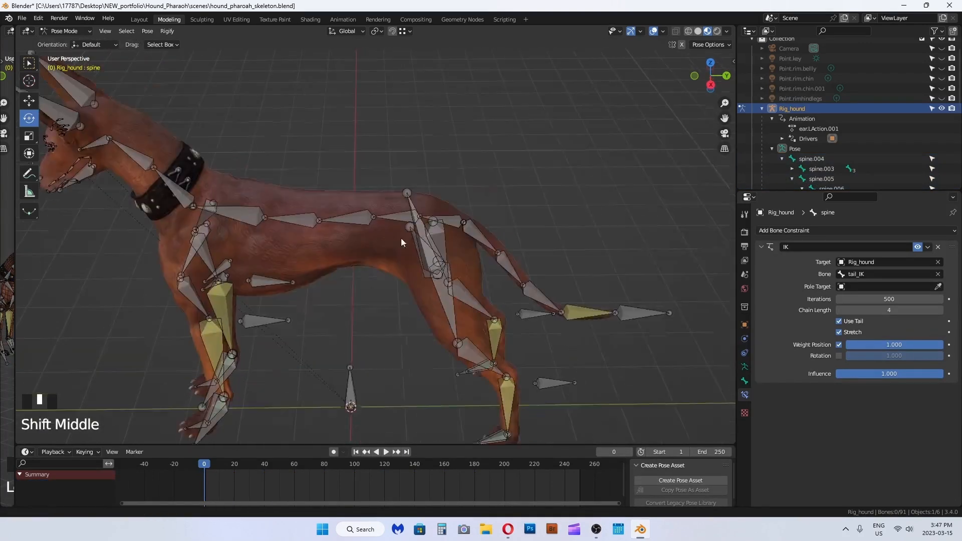
pyautogui.click(64, 30)
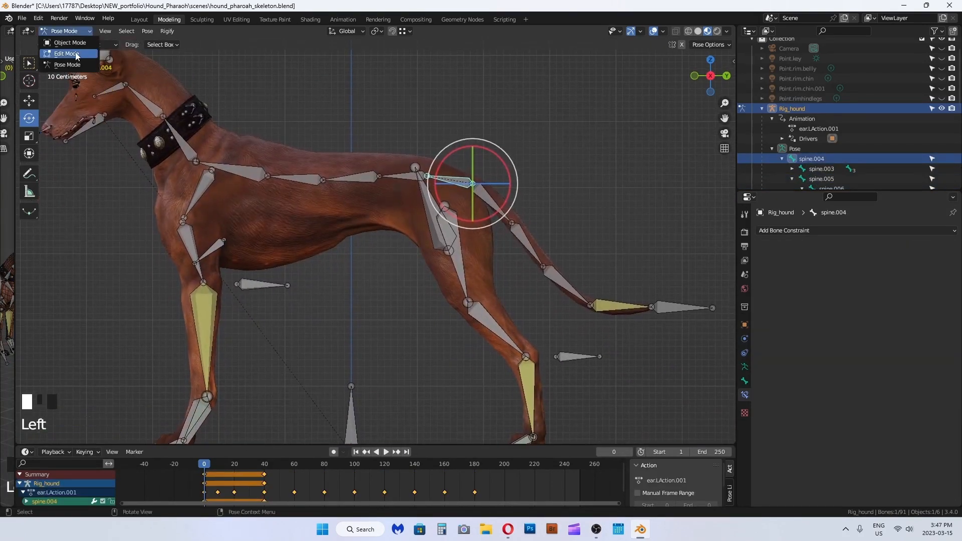
# In Edit Mode, create a bone over the hips and rename it HIP_CONTROL
pyautogui.click(65, 54)
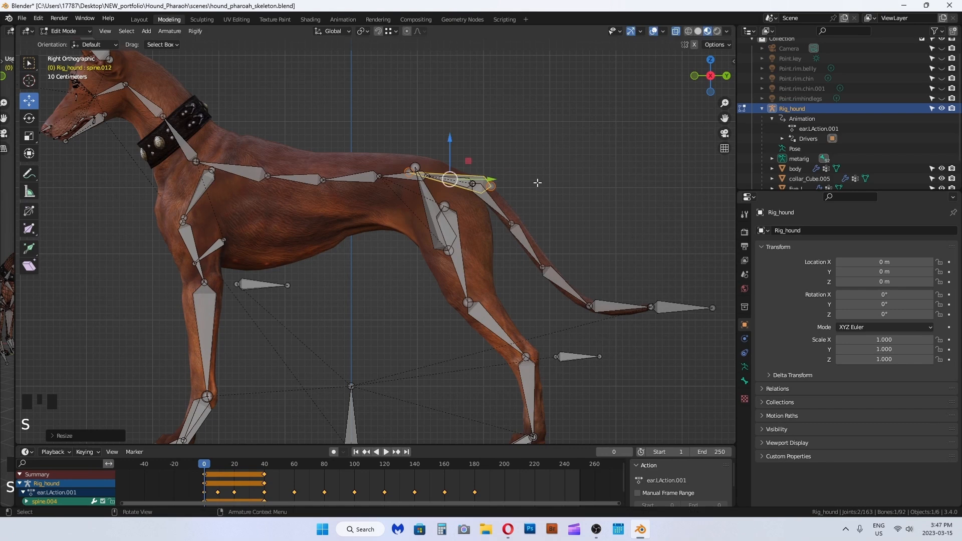
pyautogui.scroll(3)
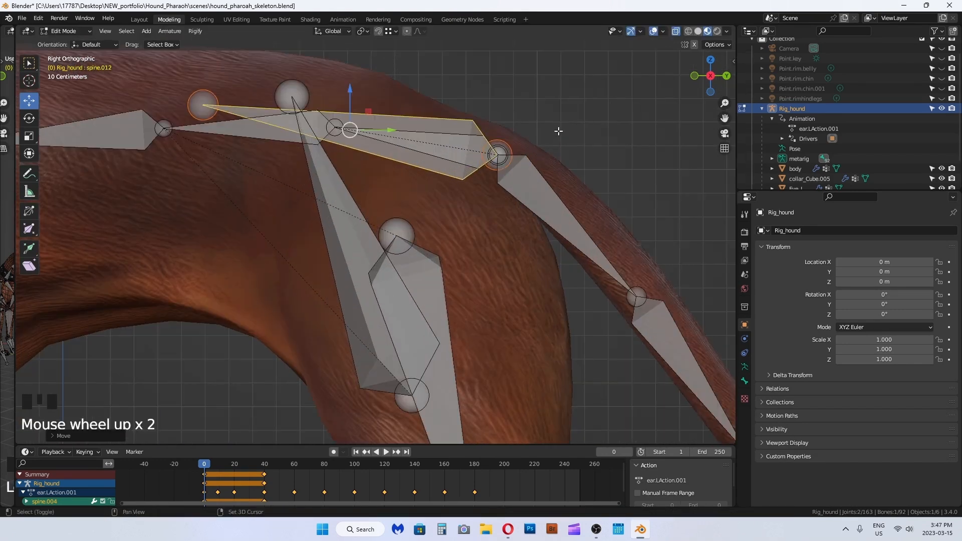
pyautogui.press('F2')
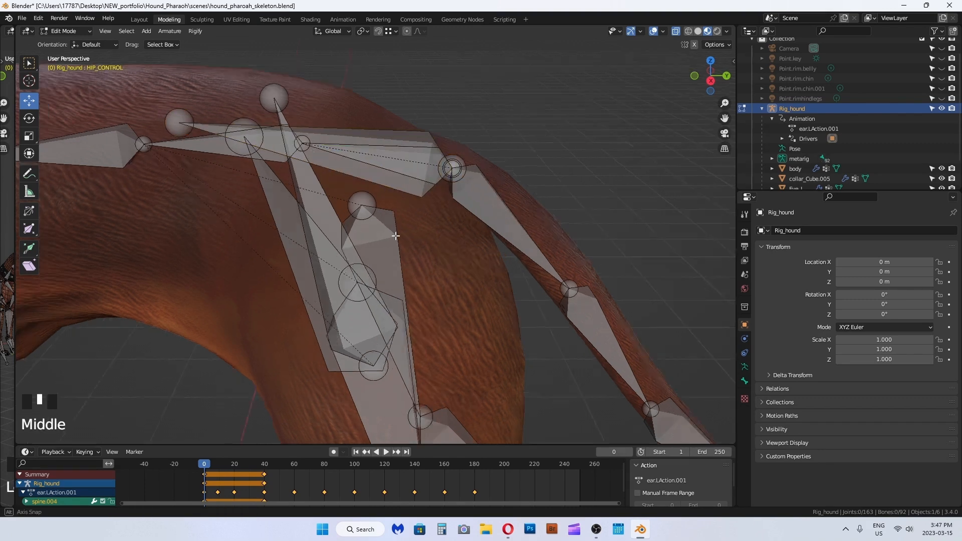
# Test-rotate HIP_CONTROL in Pose Mode, then parent it to ROOT_MOMMY with Keep Offset
pyautogui.click(64, 31)
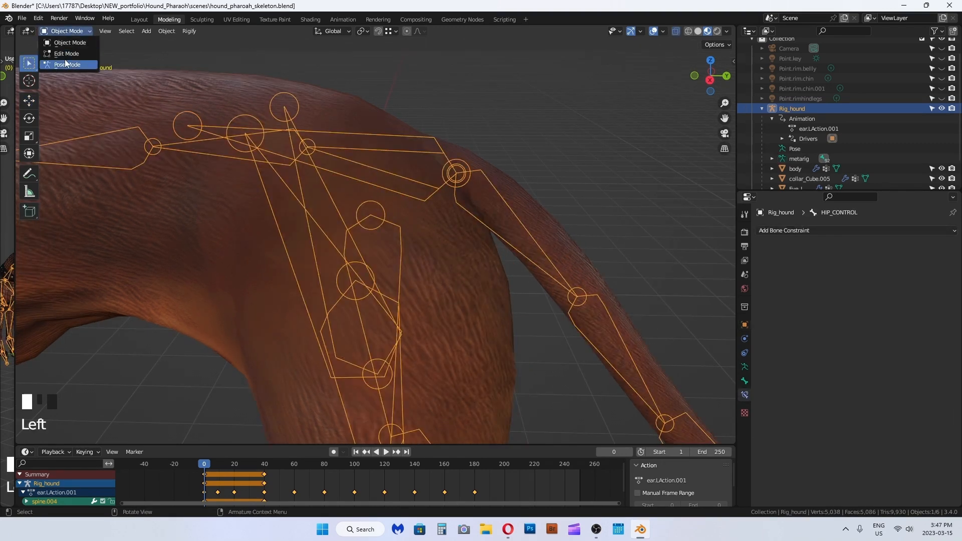
pyautogui.click(66, 65)
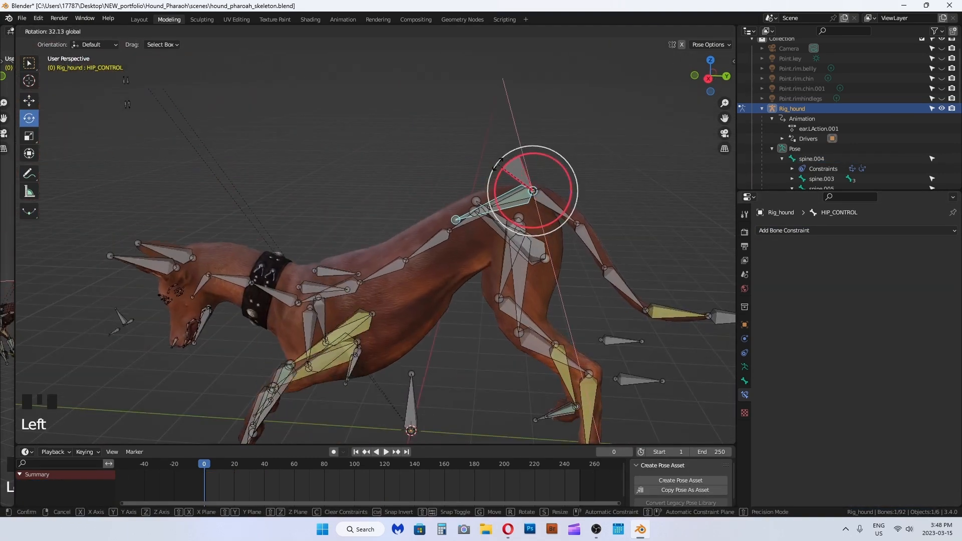
pyautogui.press('ctrl+z')
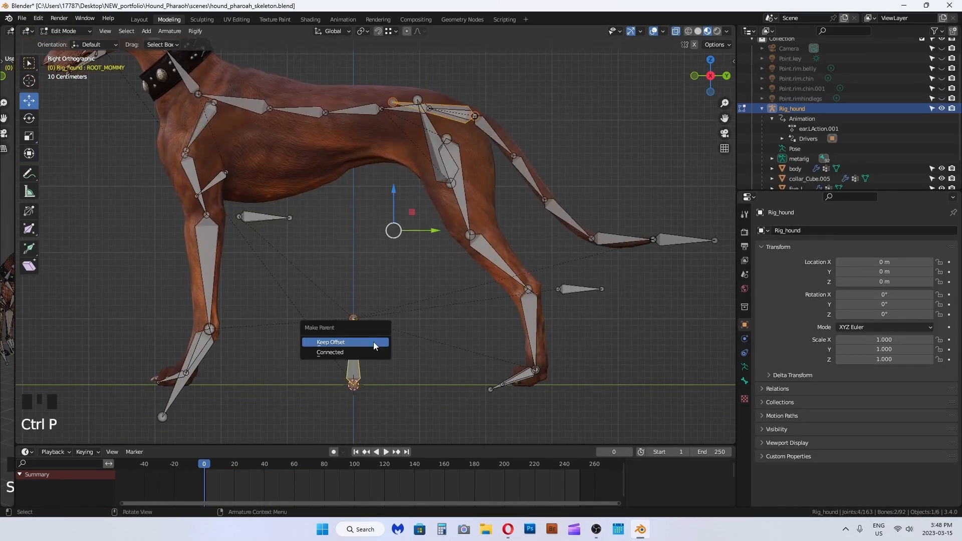
pyautogui.click(332, 342)
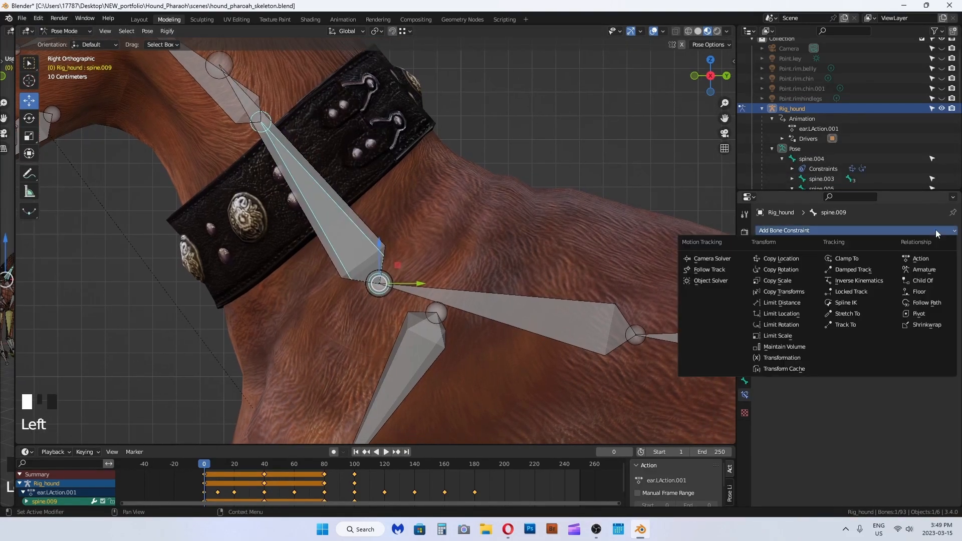
# Give spine.009 a Copy Rotation constraint targeting NECK_CONTROL and test-rotate NECK_CONTROL
pyautogui.click(781, 269)
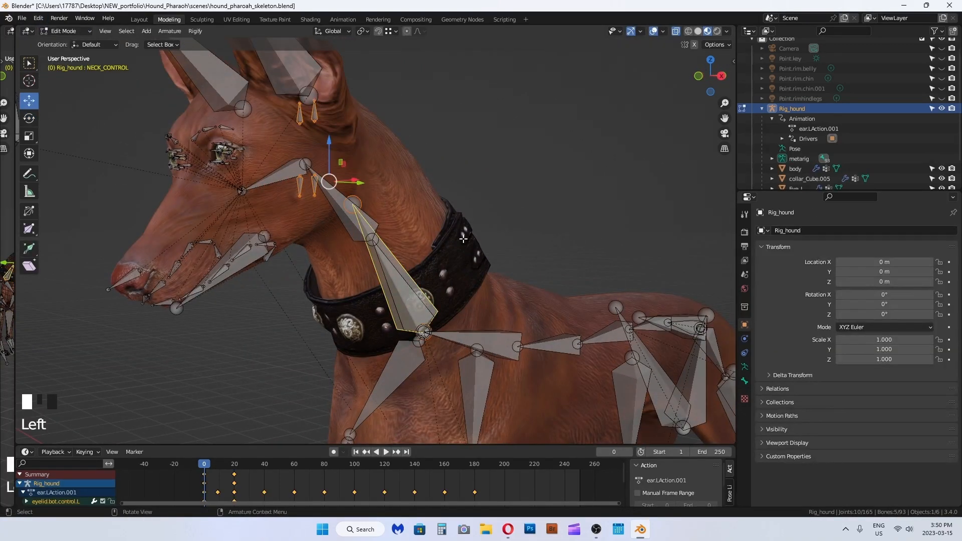
pyautogui.scroll(-3)
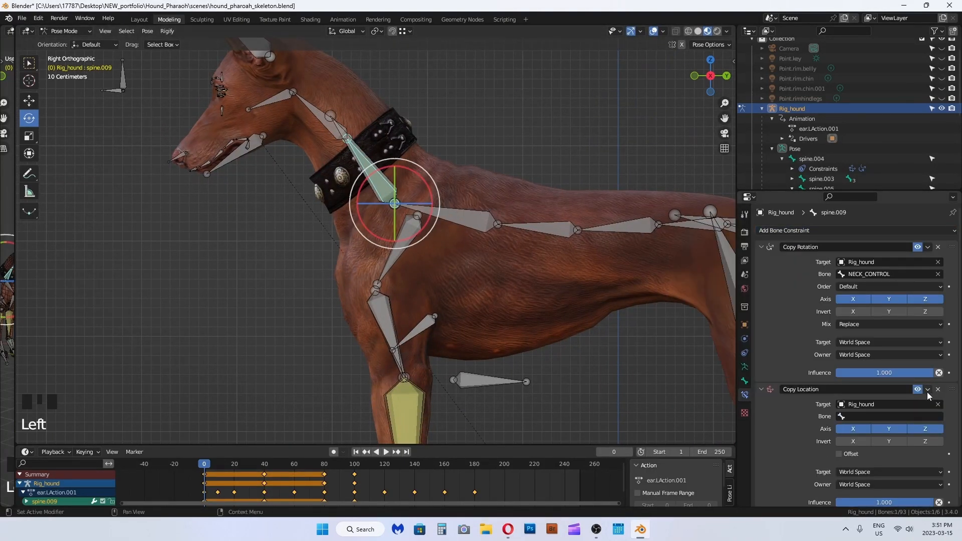
pyautogui.click(331, 115)
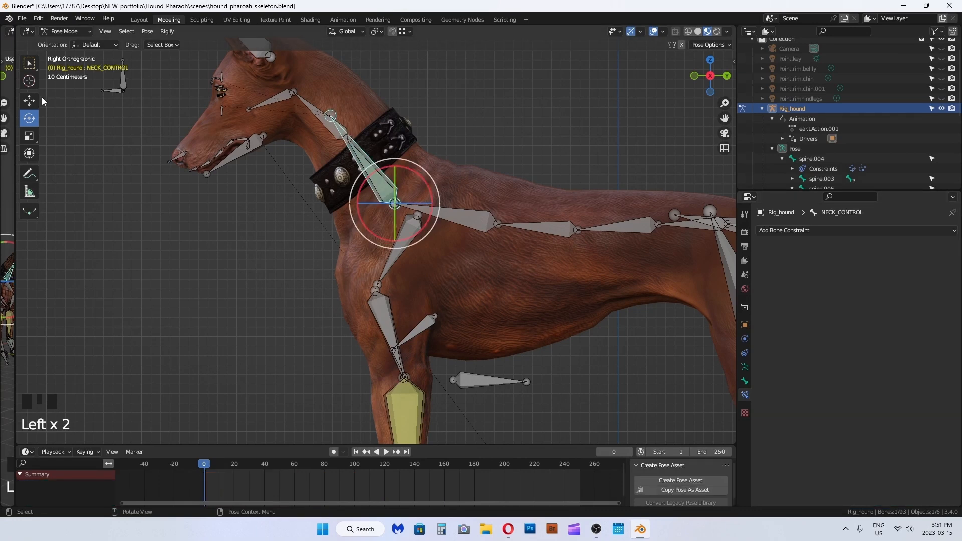
pyautogui.moveTo(396, 202); pyautogui.dragTo(375, 145)
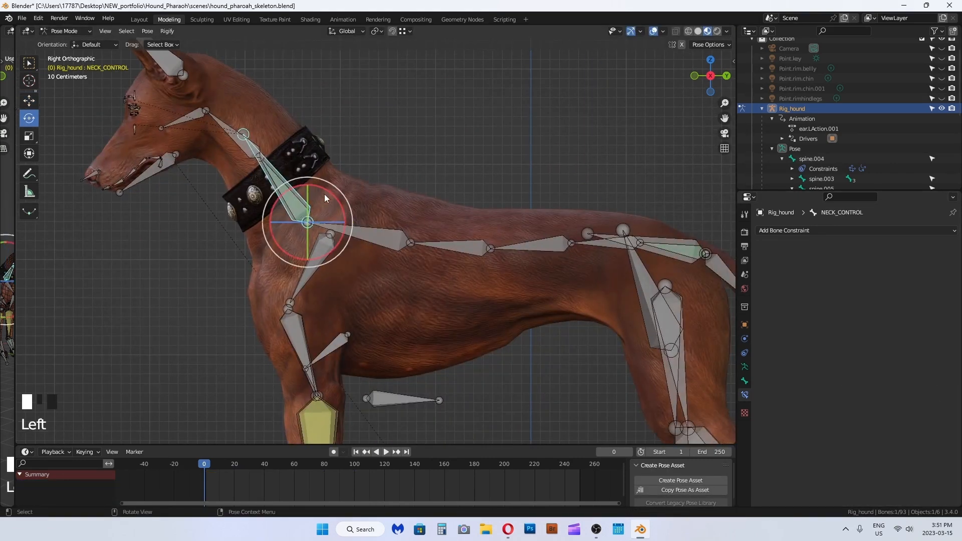
pyautogui.scroll(-3)
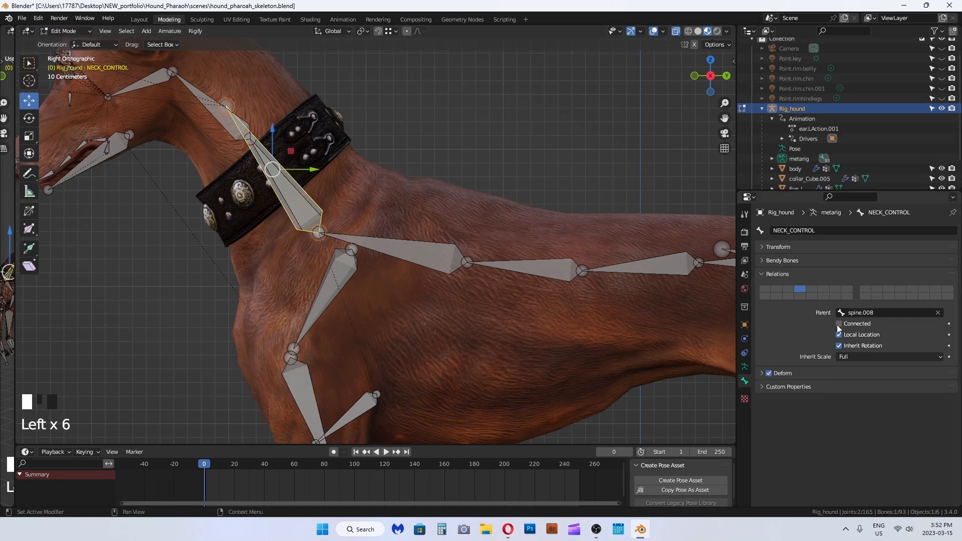
# Set the armature display to B-Bone with Bendy Bones Display Size X and Z at 0.1
pyautogui.click(839, 323)
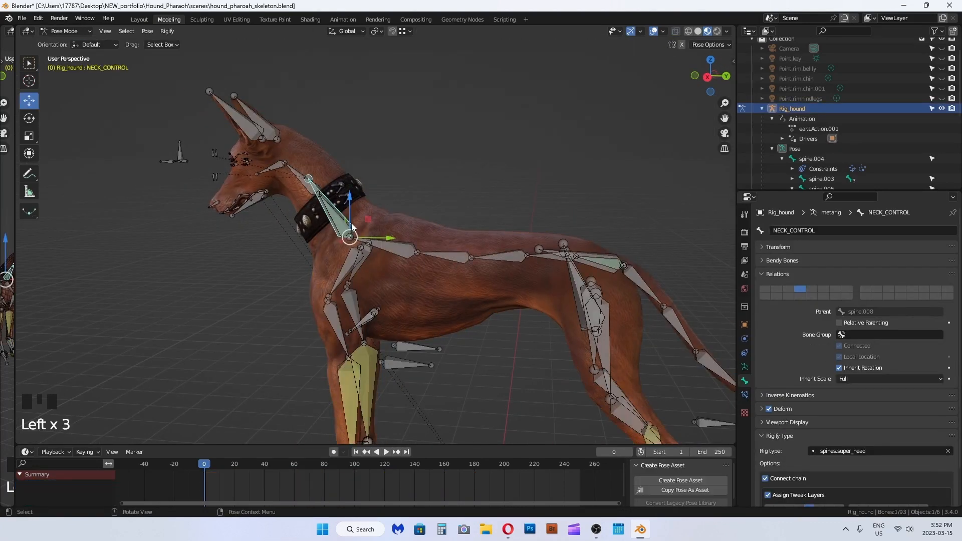
pyautogui.press('ctrl+z')
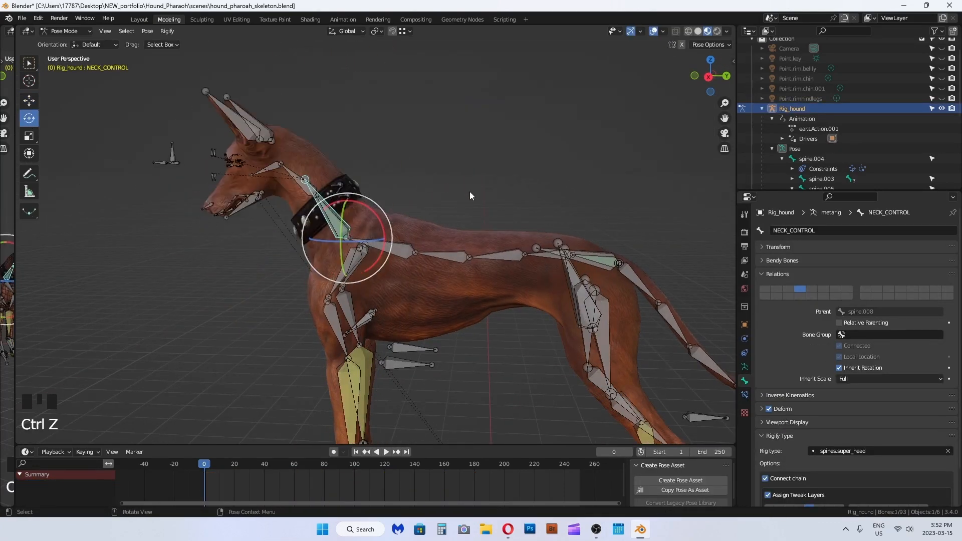
pyautogui.scroll(-3)
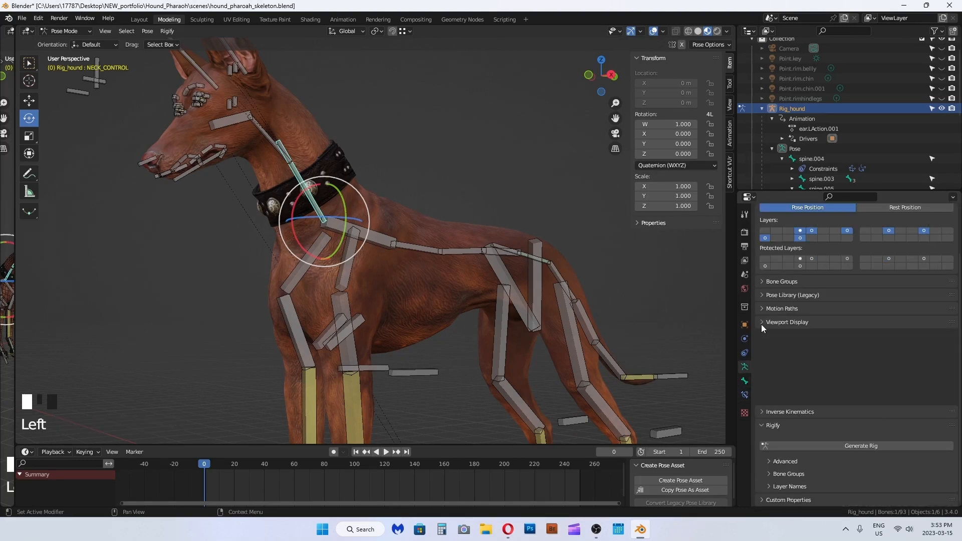
pyautogui.scroll(-3)
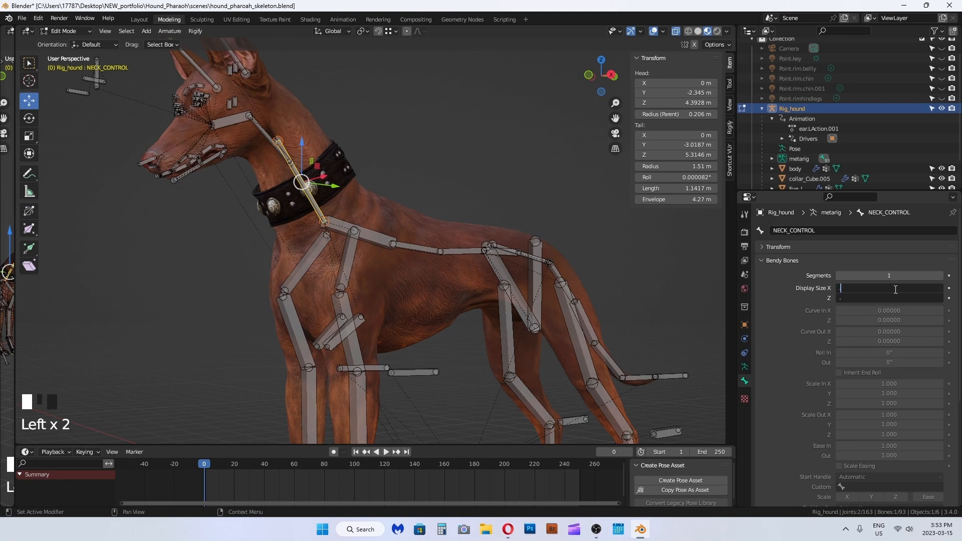
pyautogui.scroll(3)
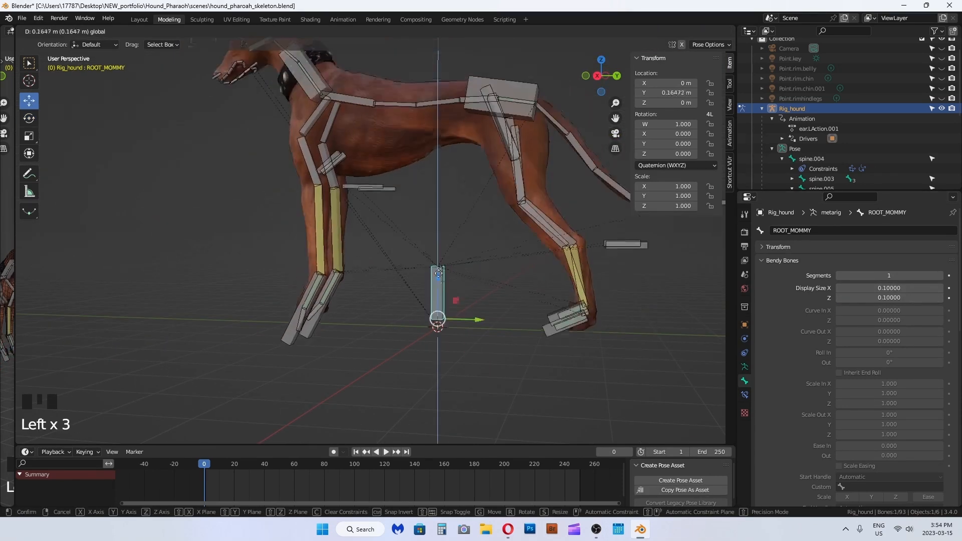
pyautogui.press('f2')
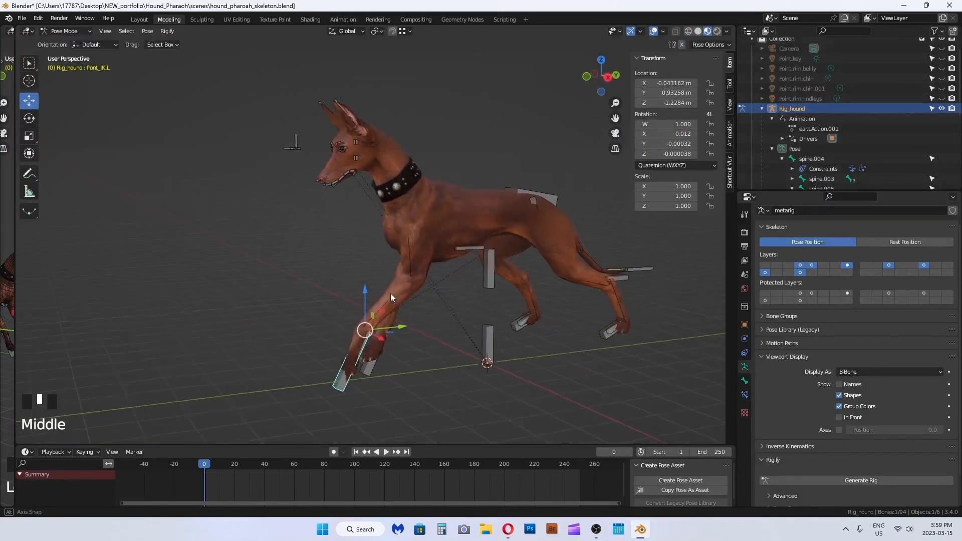
# Move the front and hind IK bones into a running stride pose
pyautogui.scroll(3)
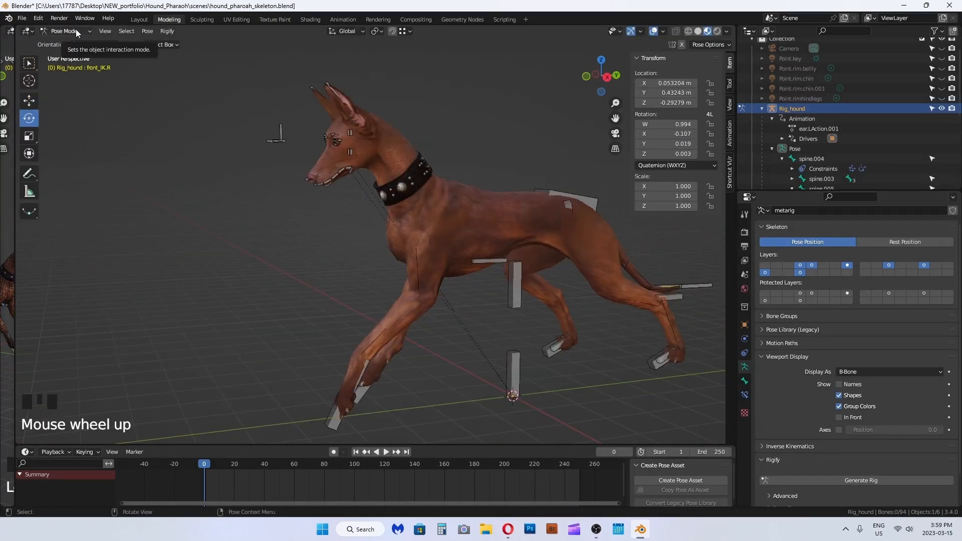
pyautogui.click(63, 31)
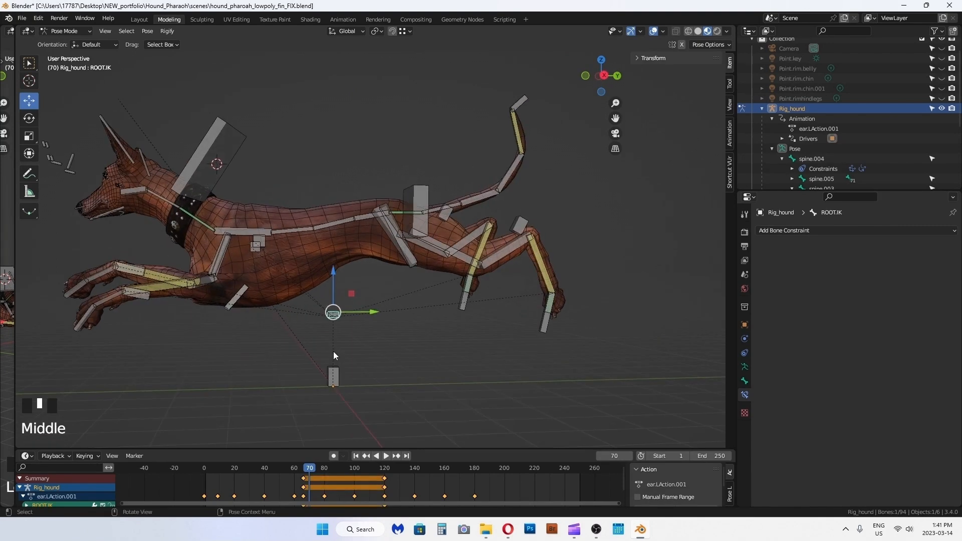
# Preview the leaping hound in Rendered shading against the waterfall backdrop
pyautogui.scroll(-3)
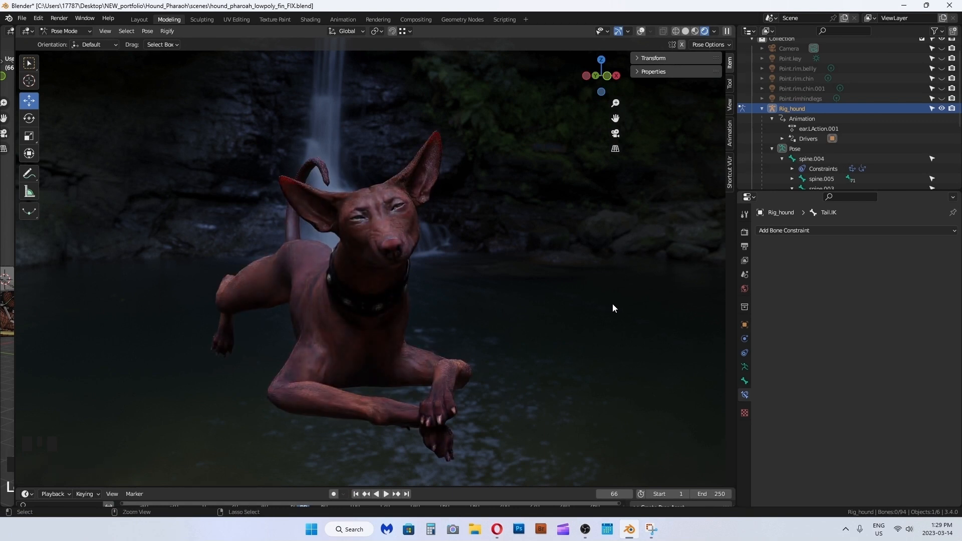
pyautogui.moveTo(711, 146)
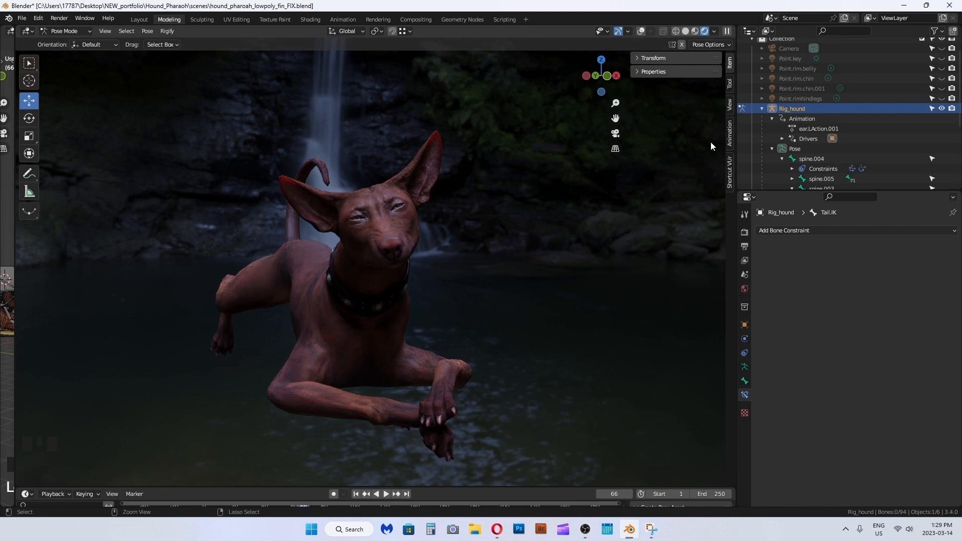